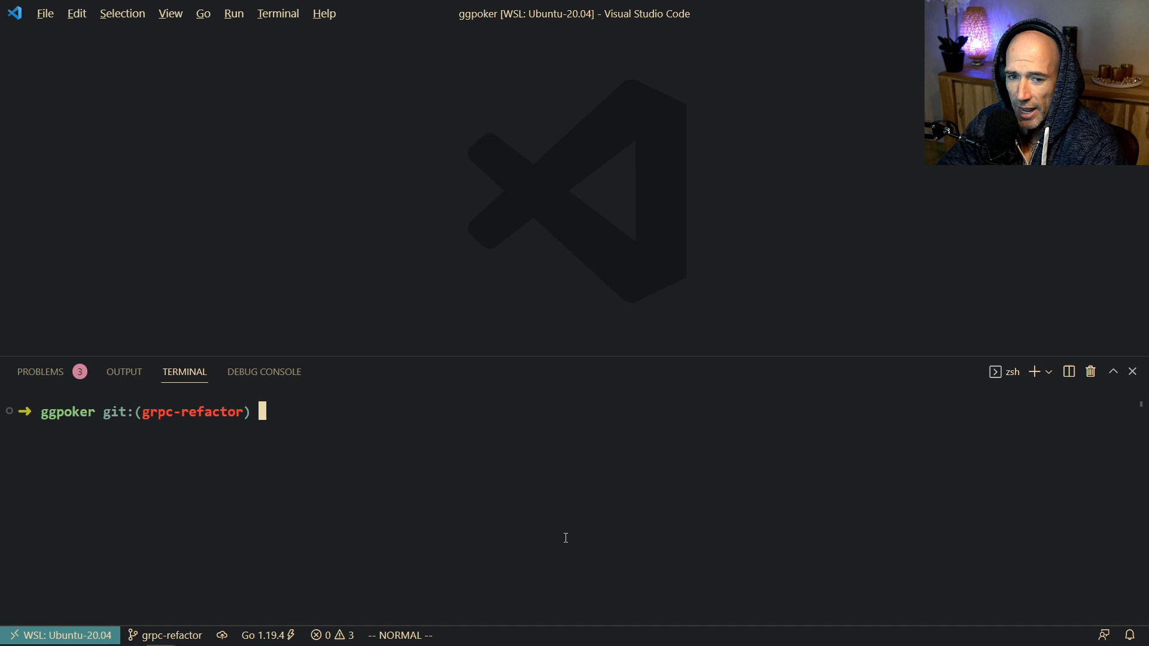
Bring up Quick Open with Ctrl+P to list recently opened project files.
key(ctrl+p)
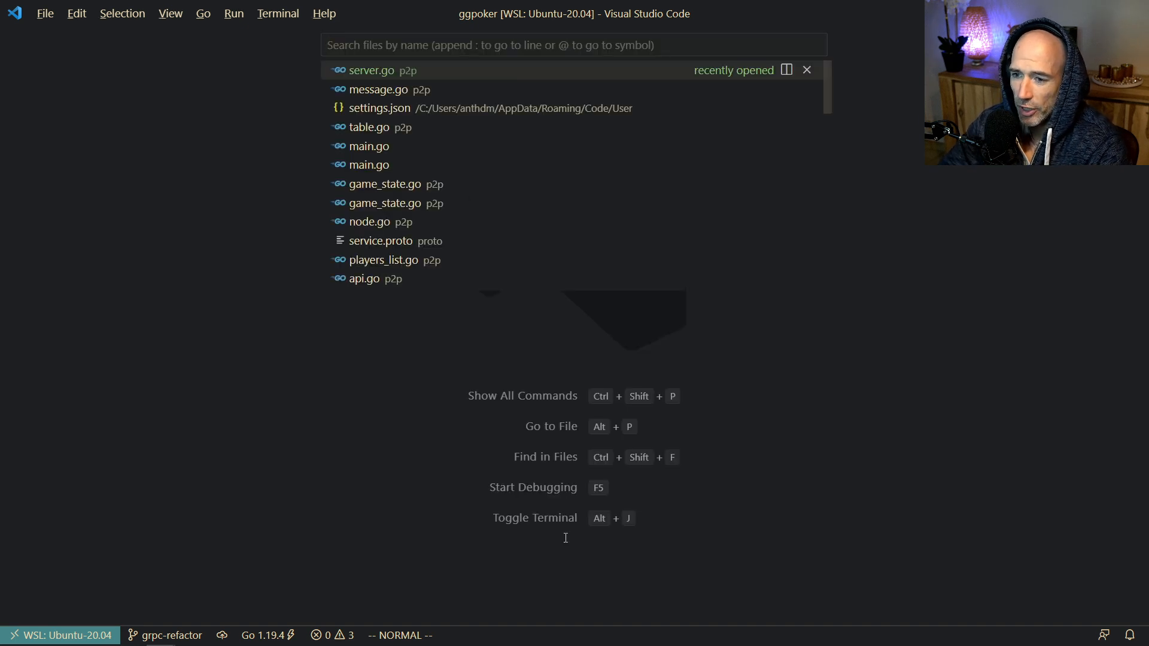
mouse_move(565, 542)
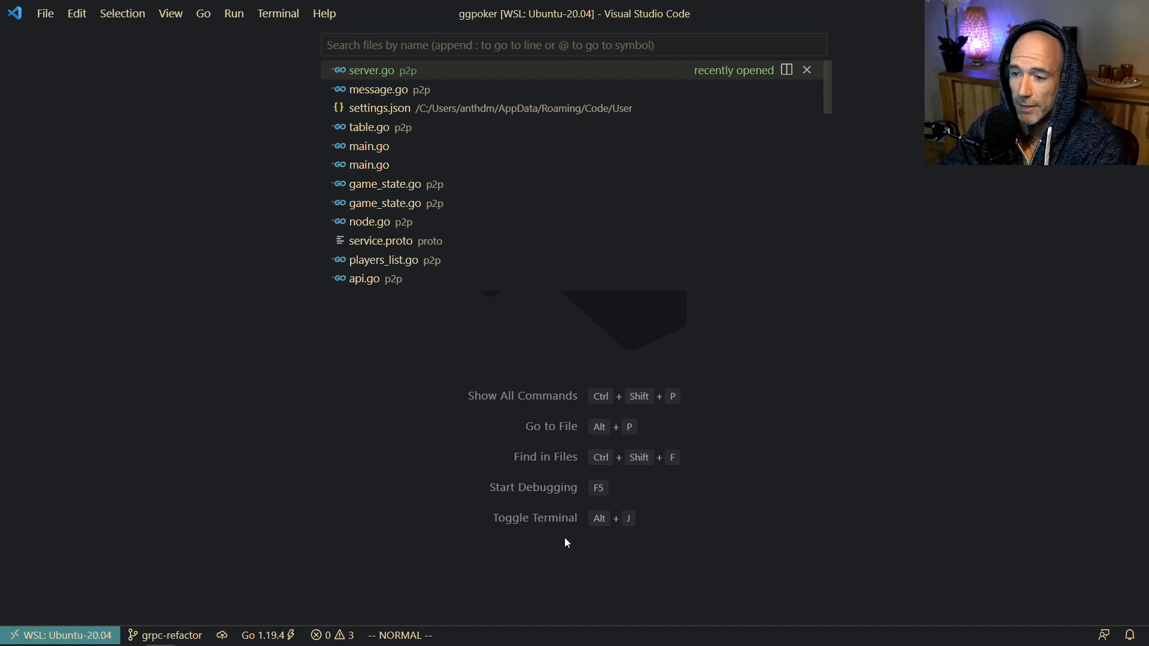
Open server.go from the recent files, hide the project file tree, and reopen Quick Open.
click(372, 70)
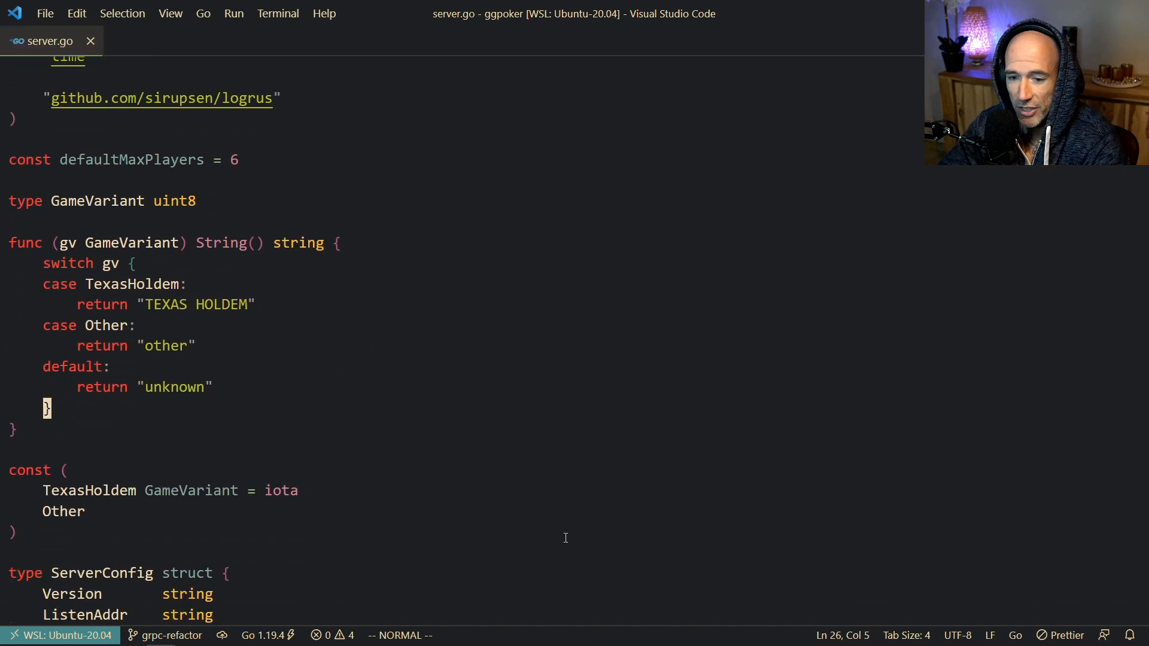
scroll(up, 3)
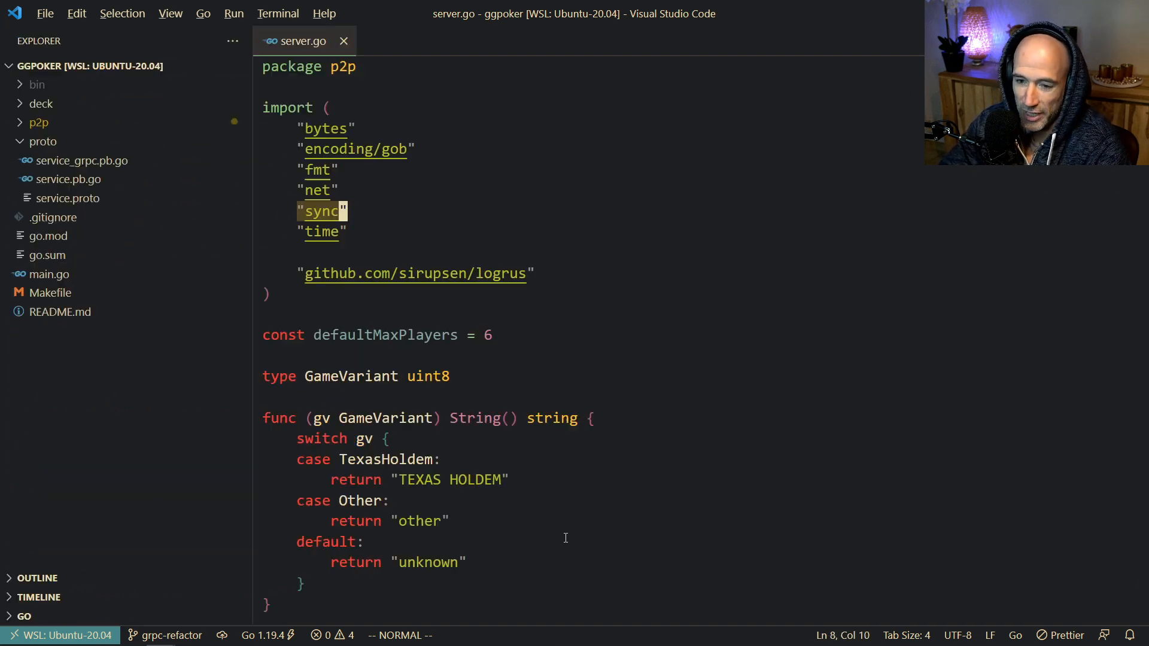
click(37, 122)
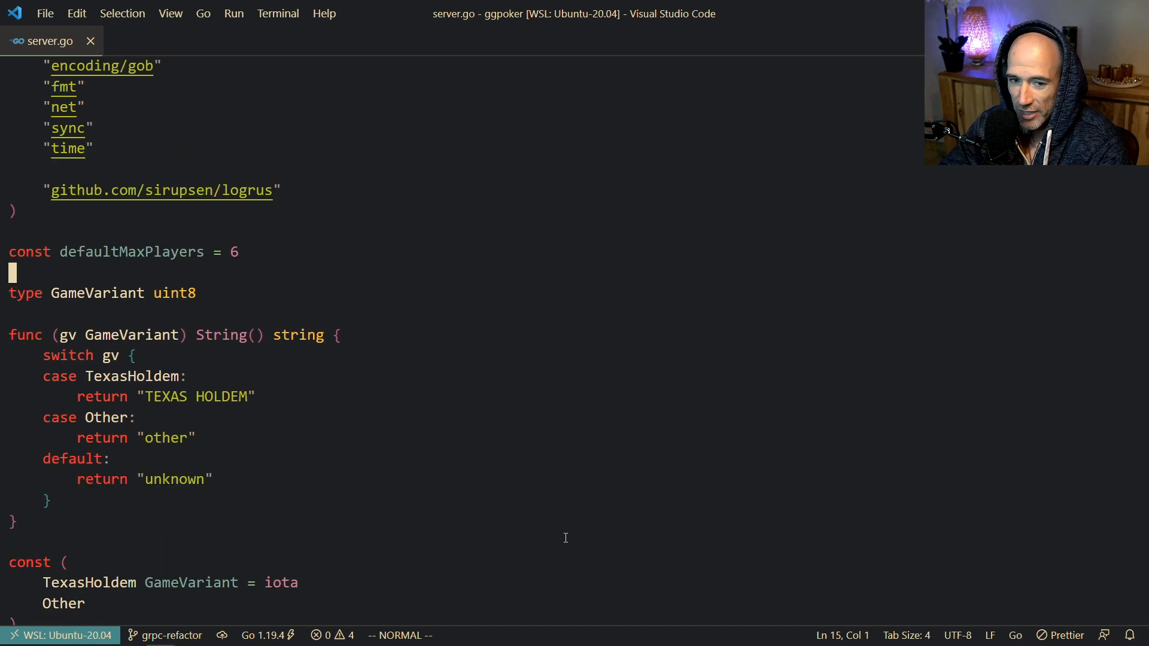
key(ctrl+p)
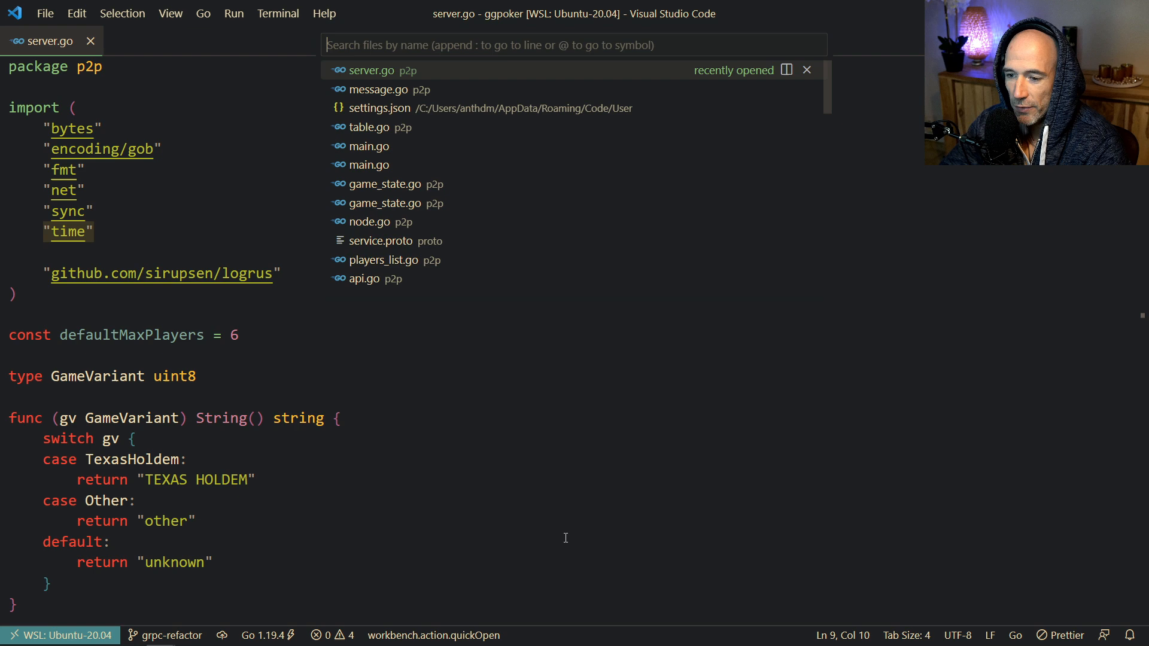
Find and open api.go, then show it in a second side-by-side pane.
text(api.go)
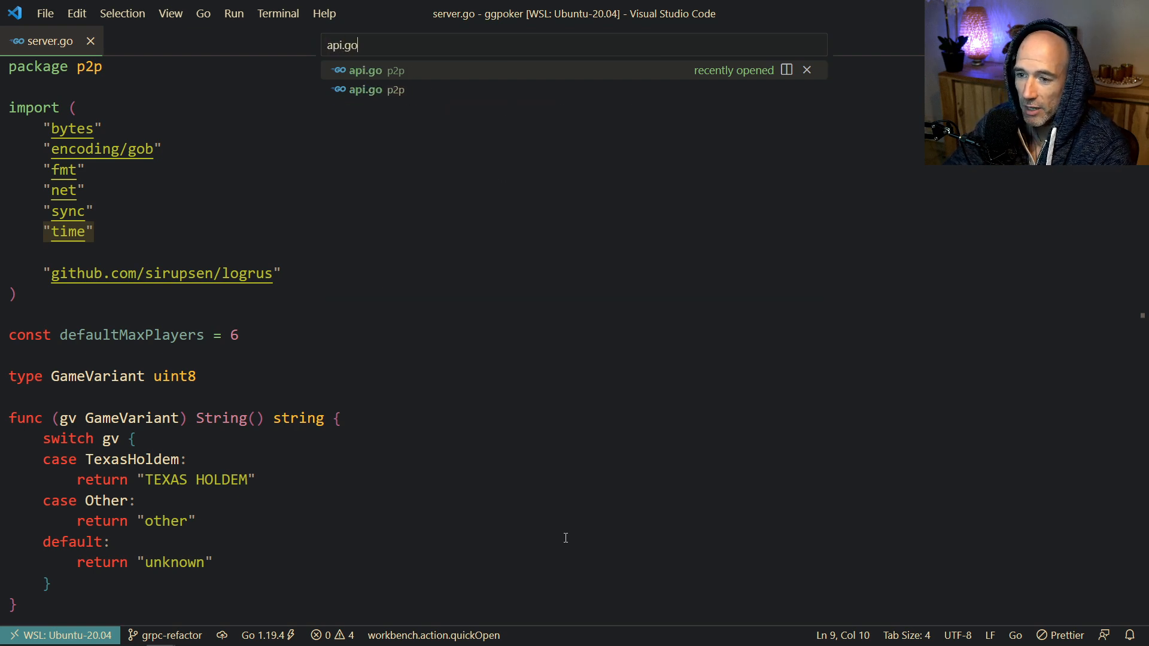
click(365, 70)
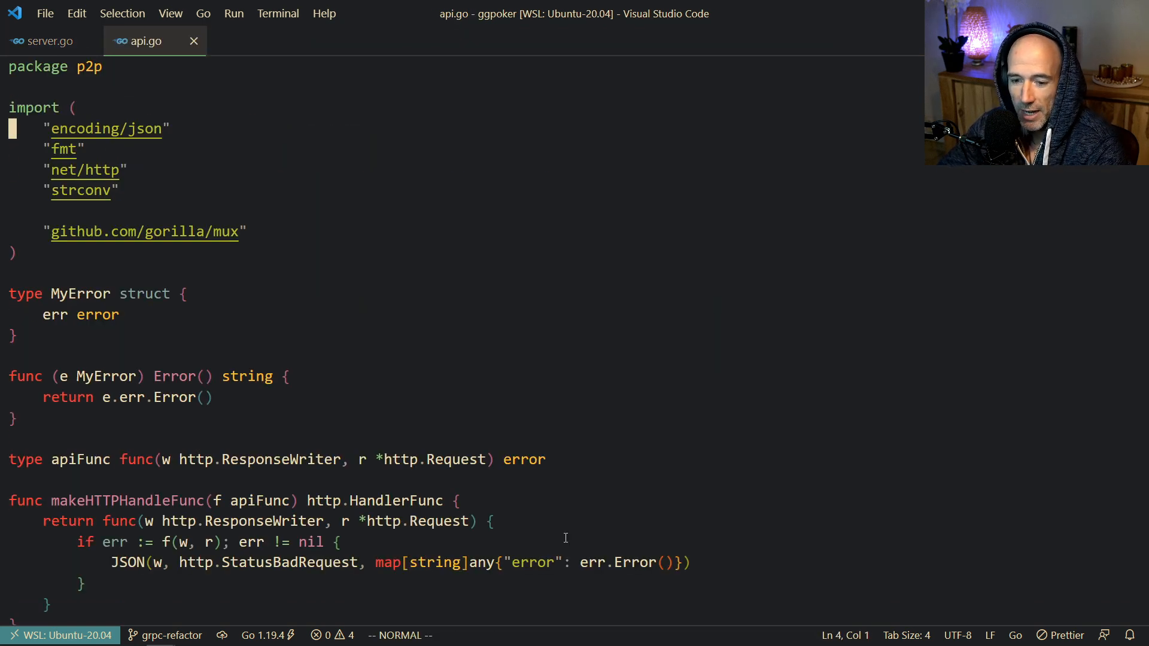
scroll(down, 3)
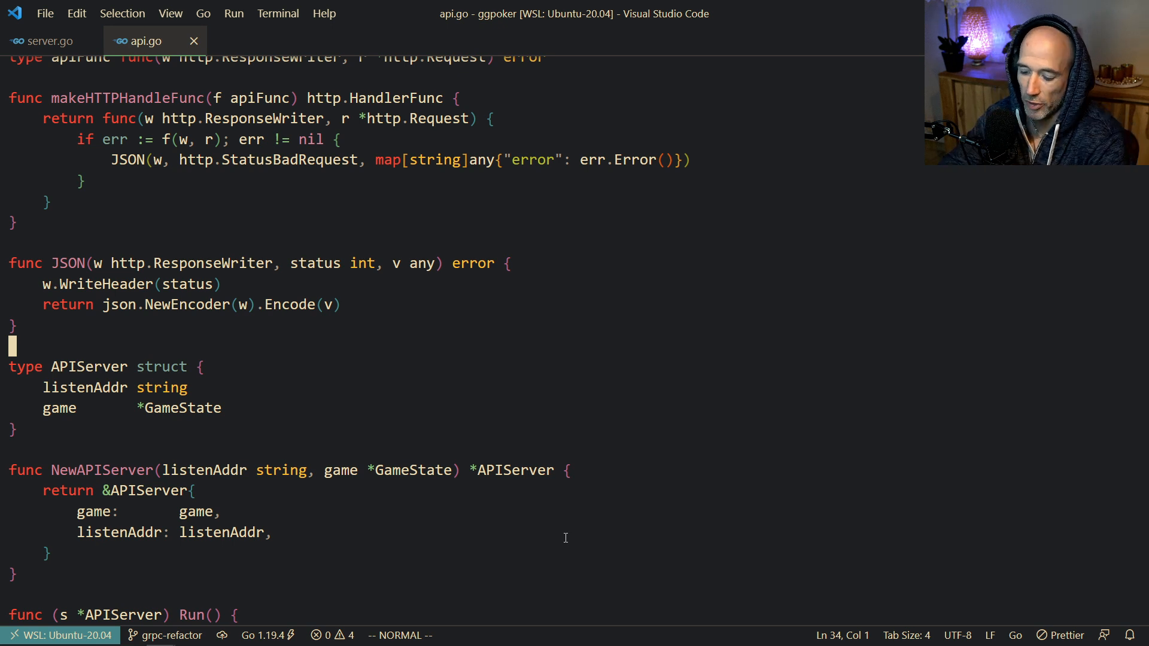
key(Up)
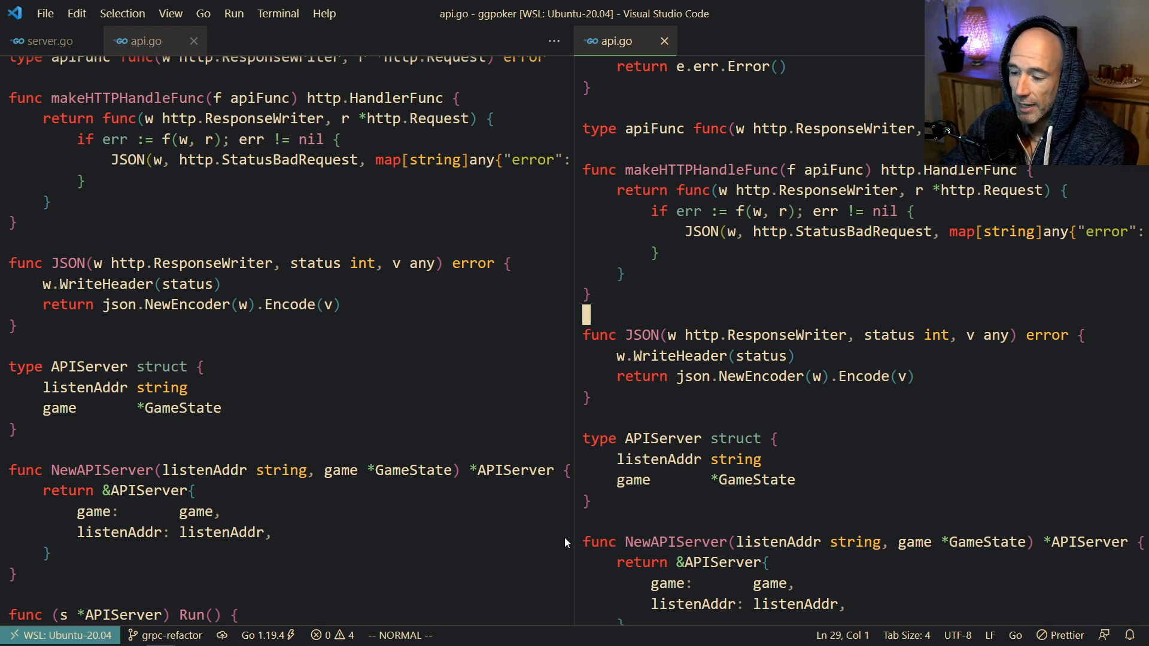
scroll(up, 3)
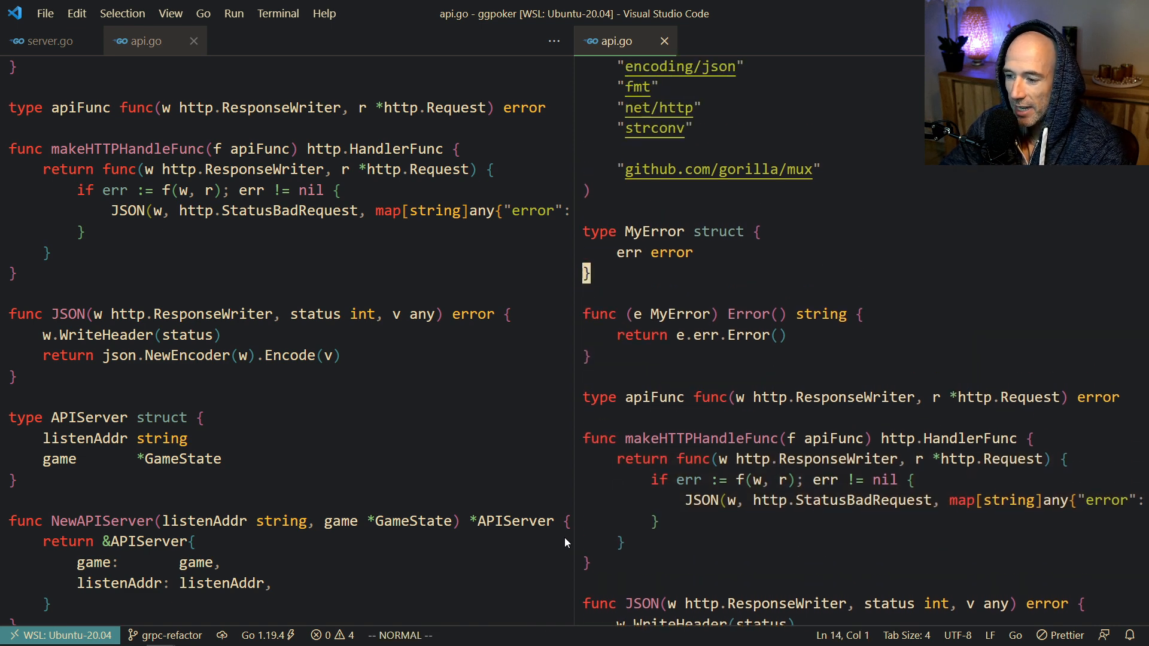
scroll(up, 3)
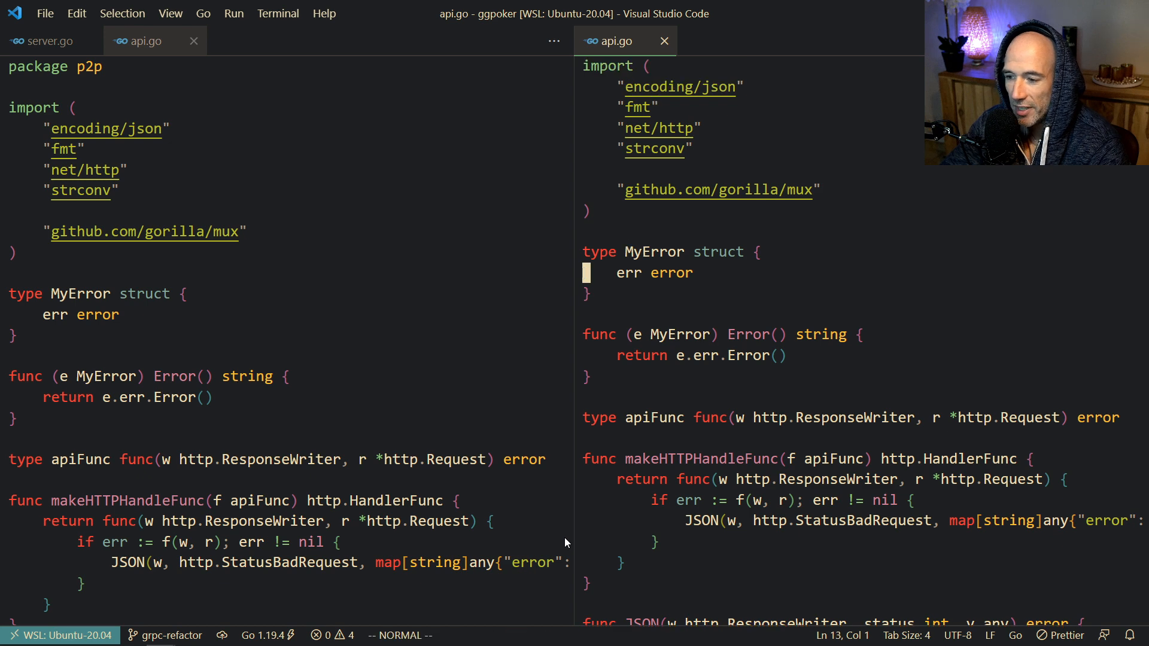
scroll(down, 3)
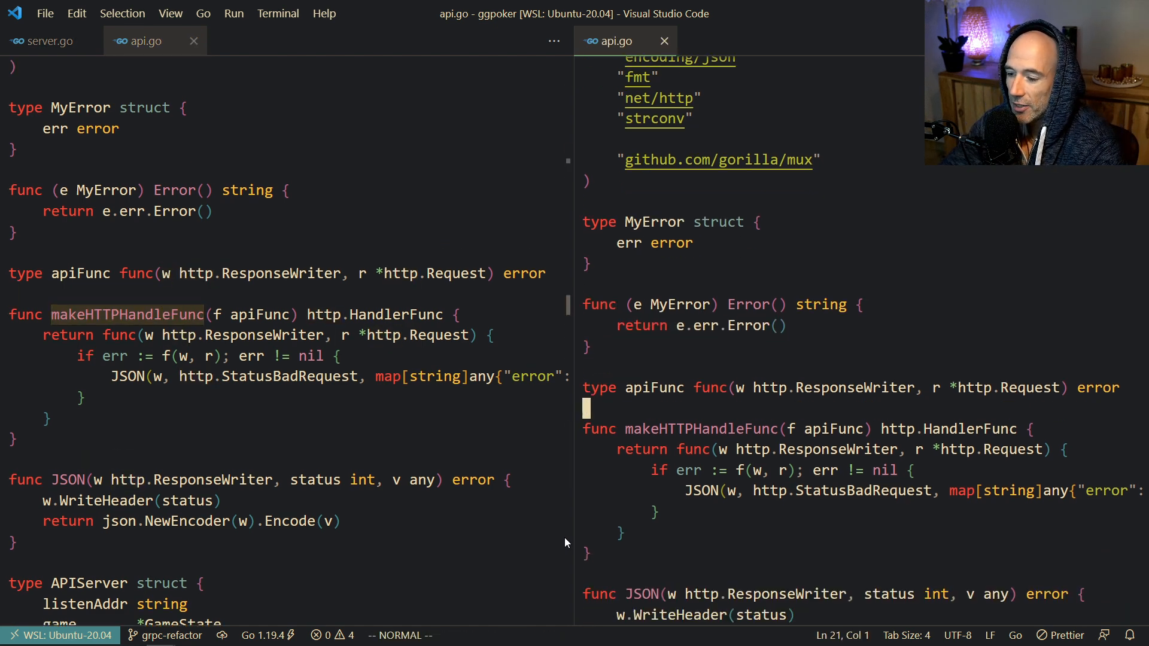
scroll(down, 3)
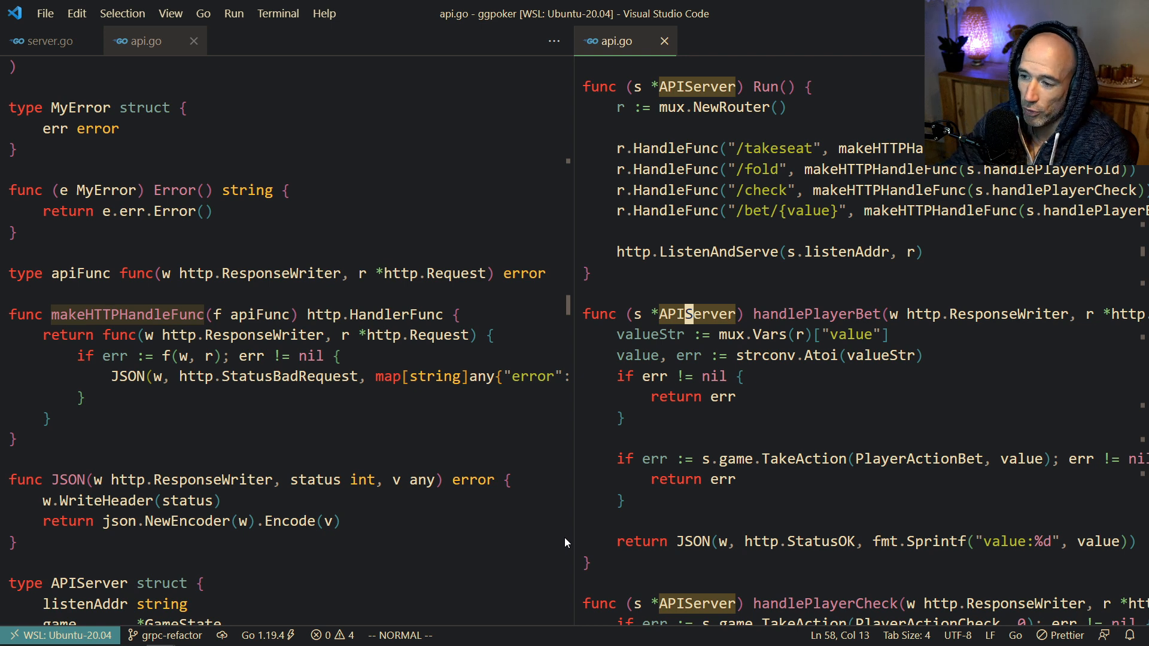
click(664, 41)
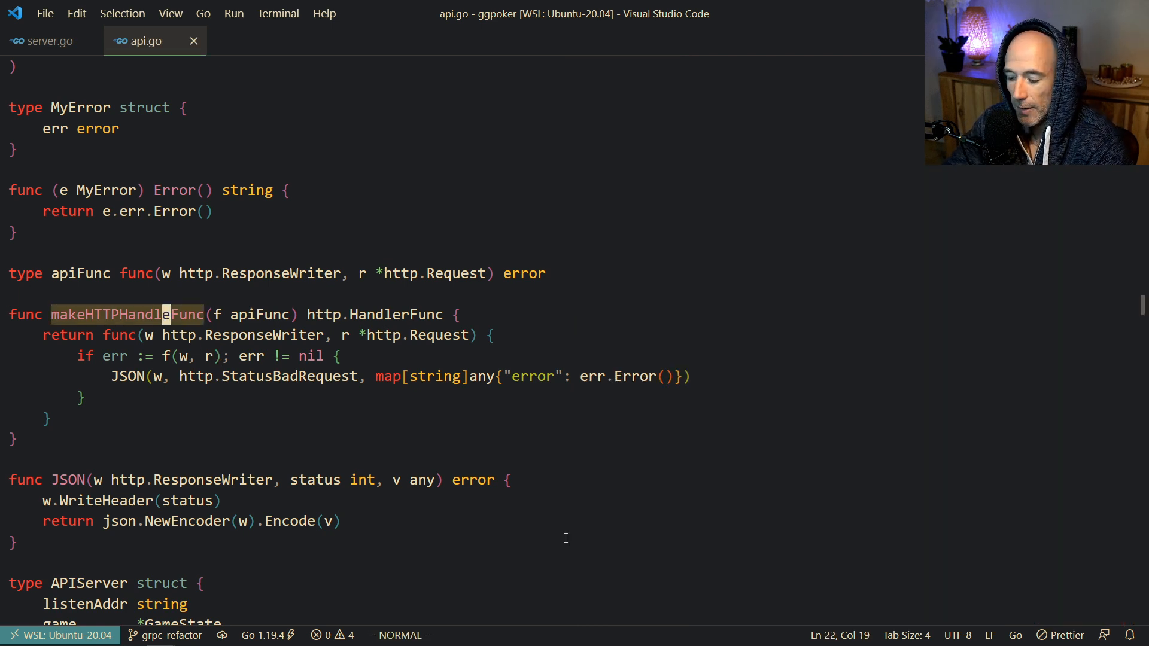
scroll(down, 3)
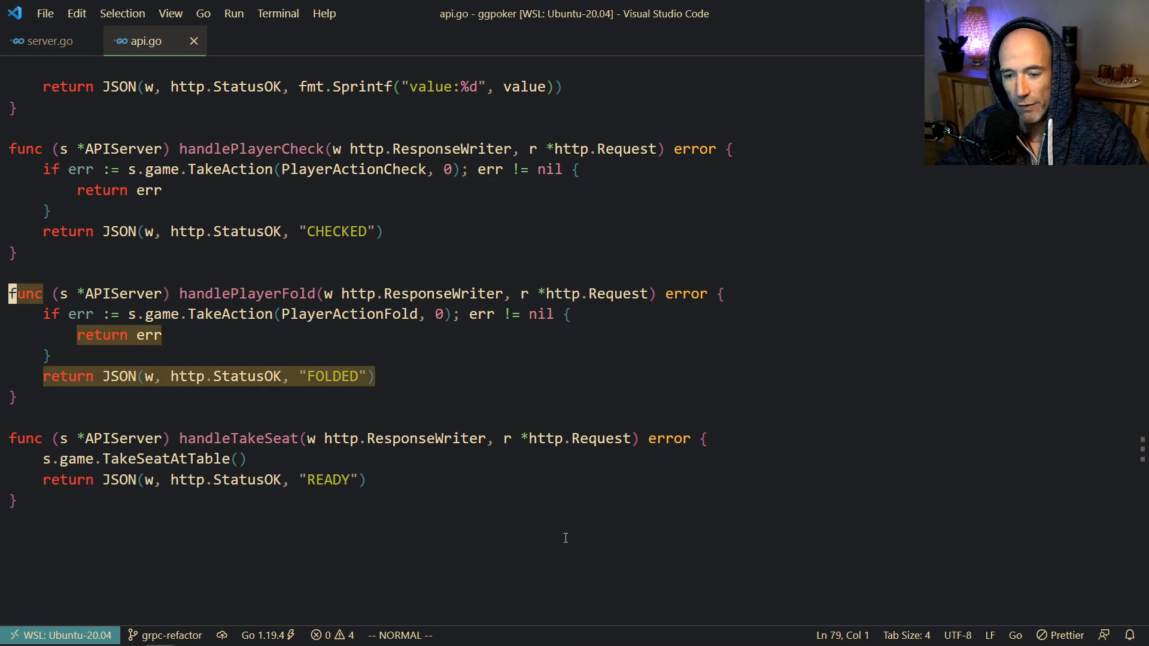
scroll(up, 3)
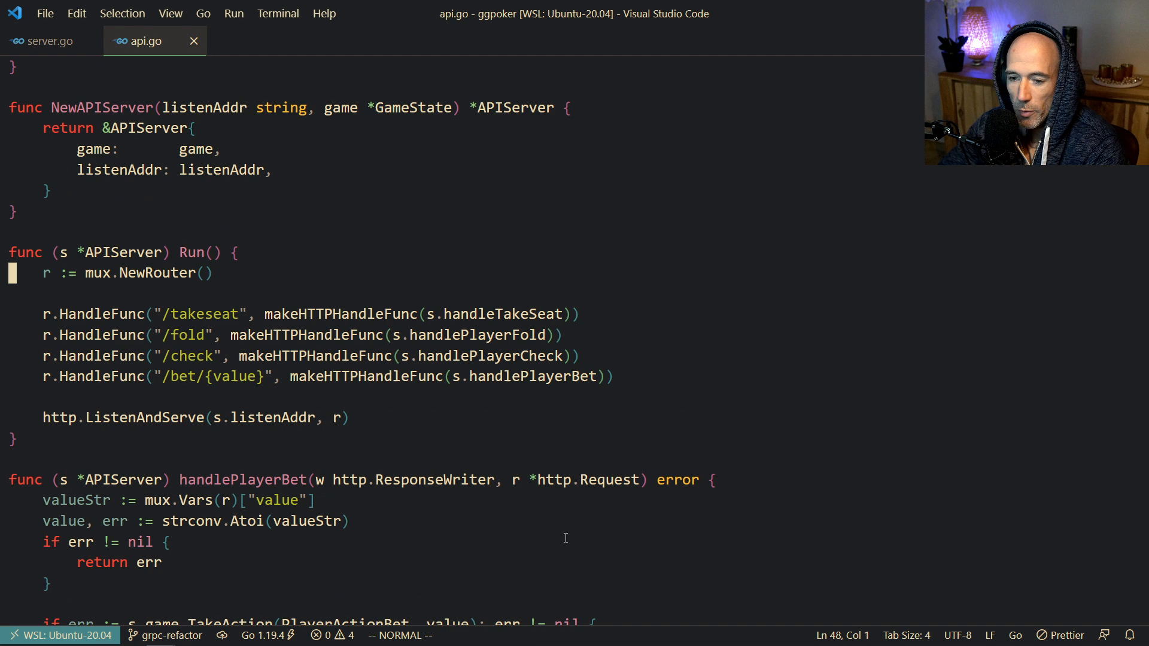
scroll(up, 3)
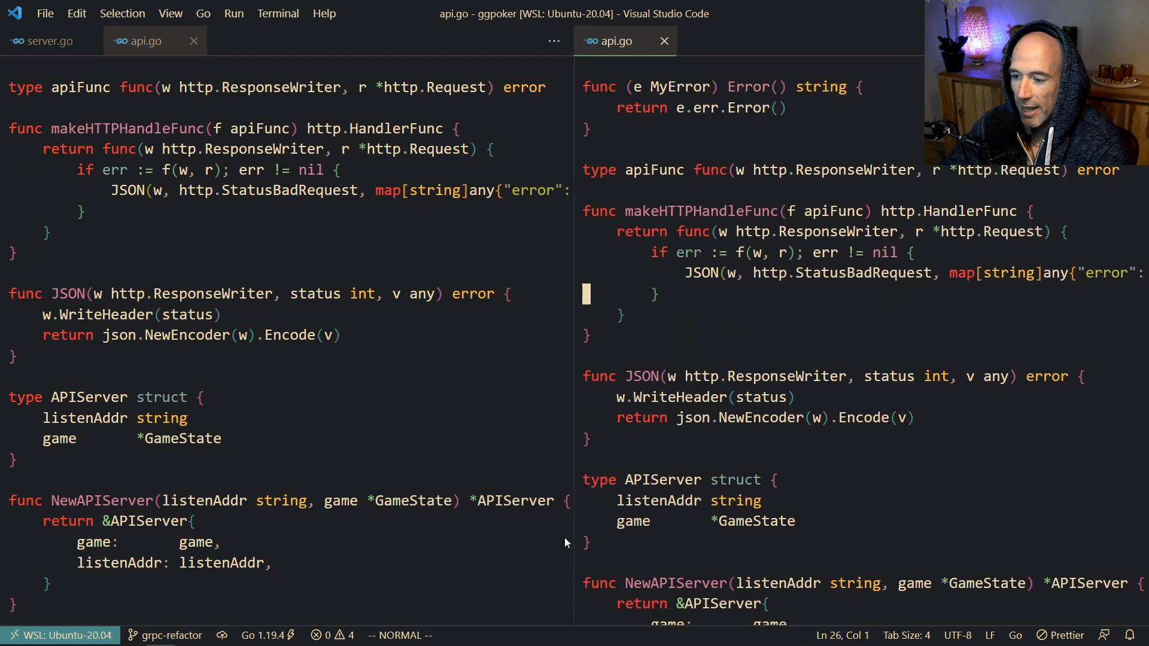
Add blank lines below MyError's Error method, then search Quick Open for main.go.
scroll(up, 3)
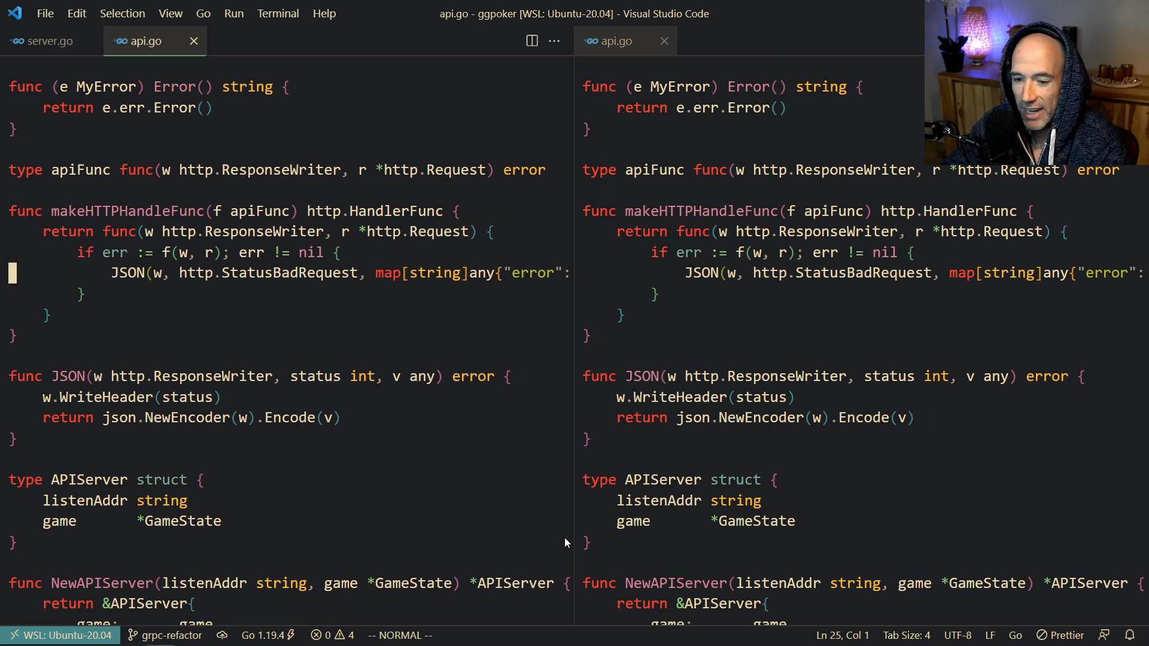
scroll(up, 3)
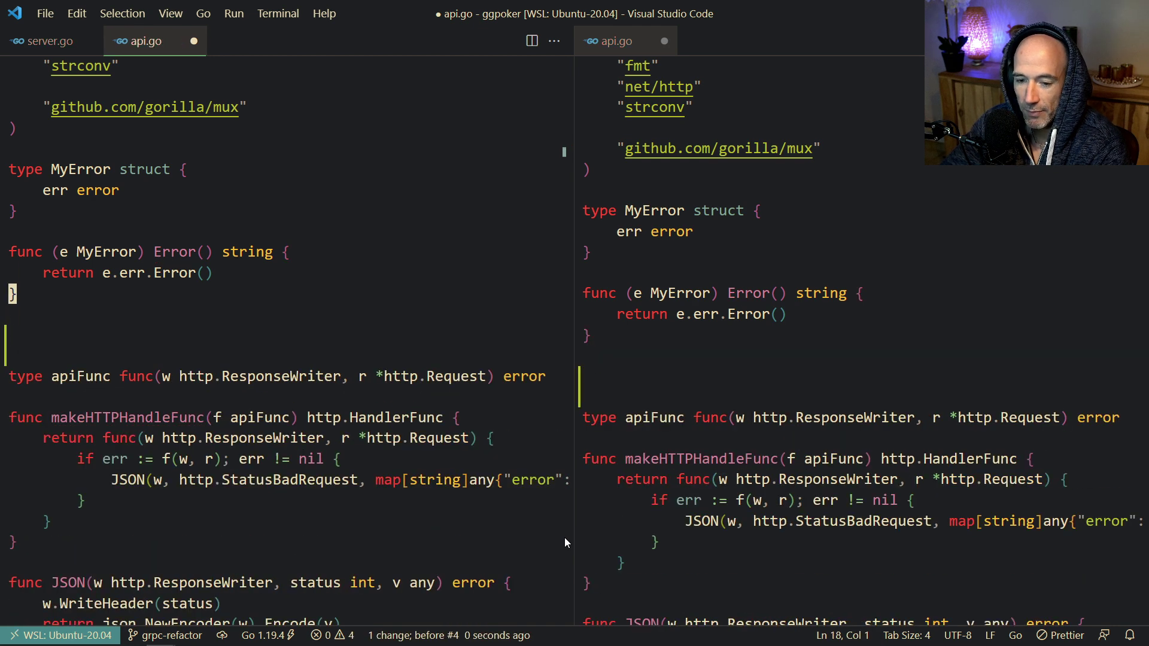
text(mian)
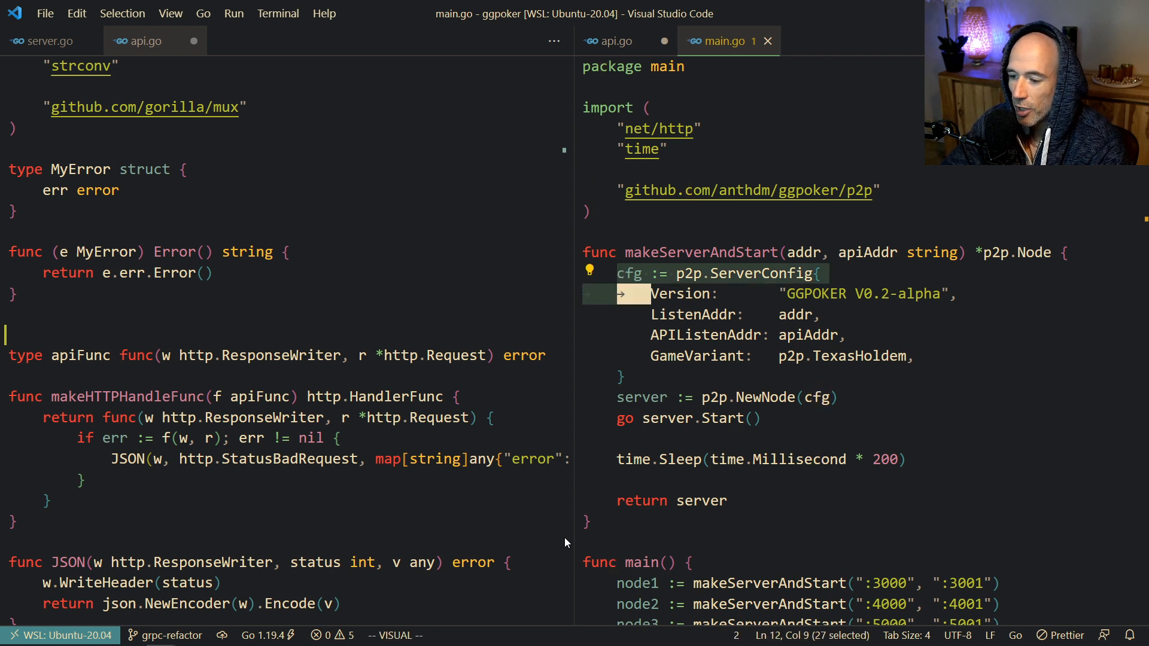
Undo the blank lines inserted below the Error method in api.go.
key(shift+Down)
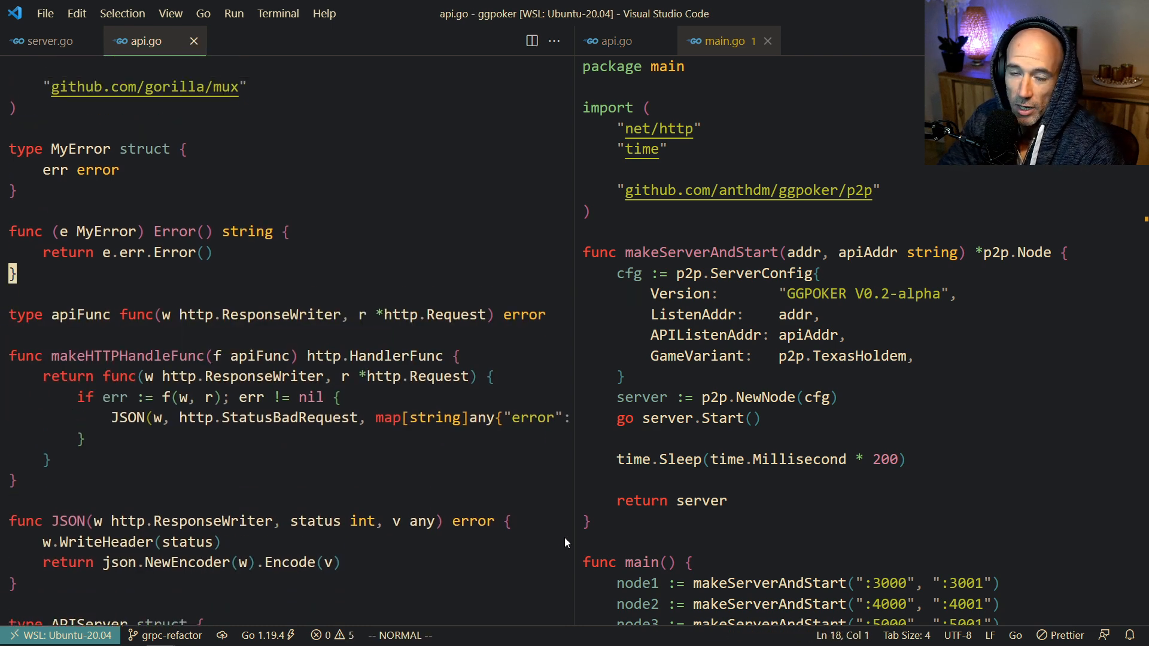
scroll(up, 3)
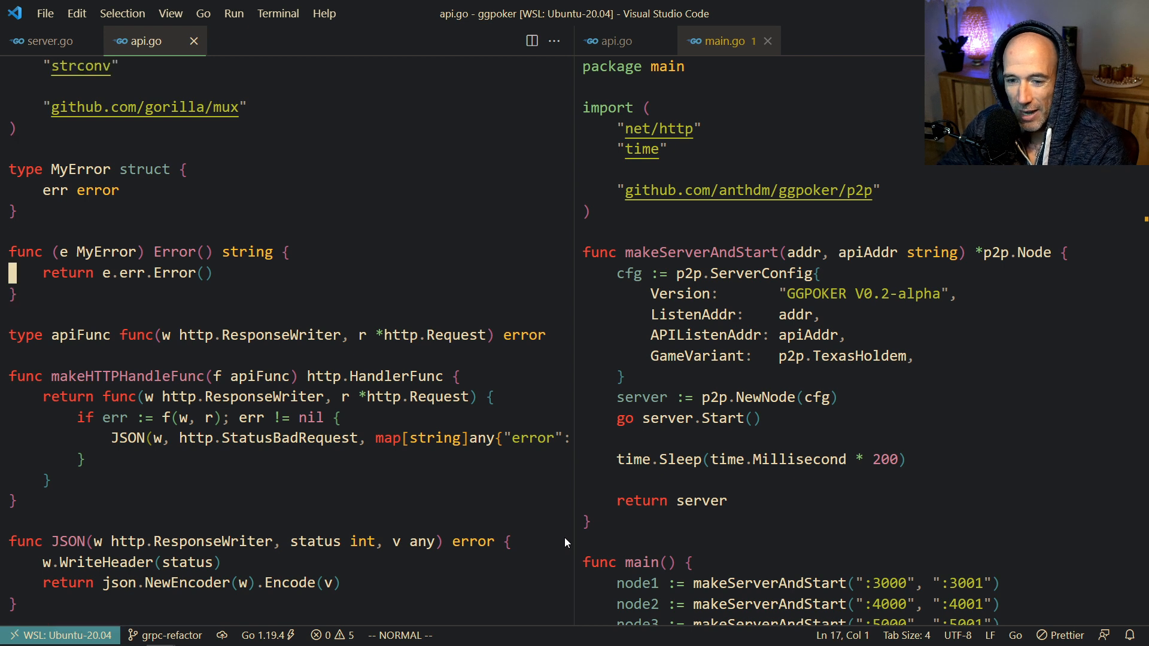
scroll(up, 3)
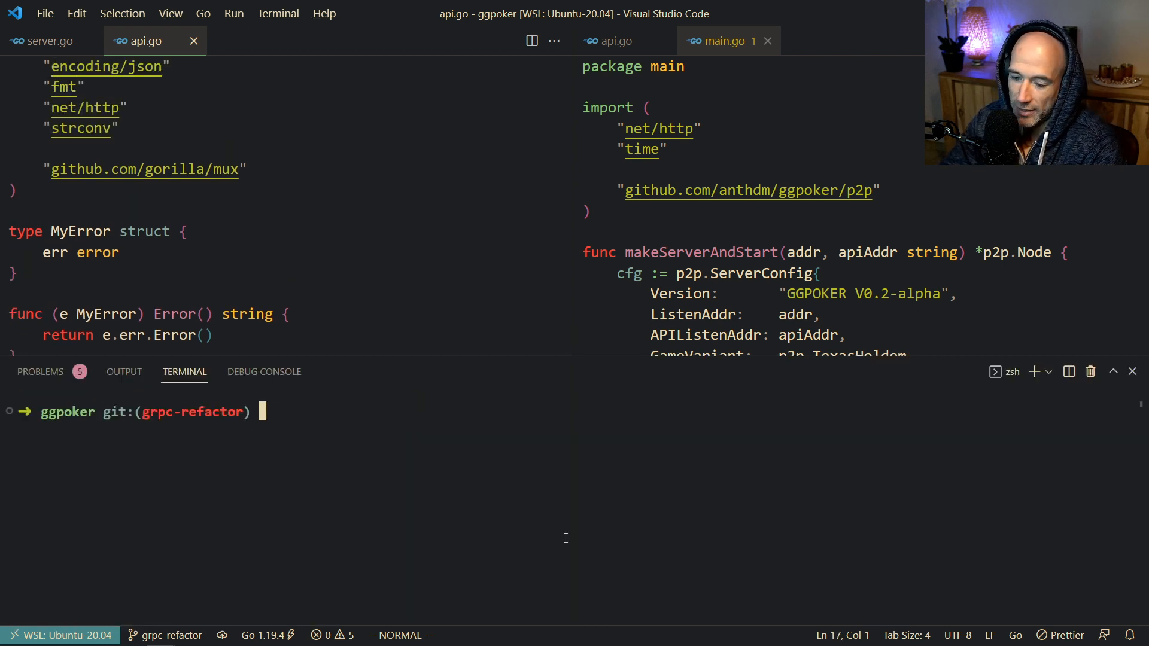
Close the terminal panel and focus the main.go editor on the right.
text(m)
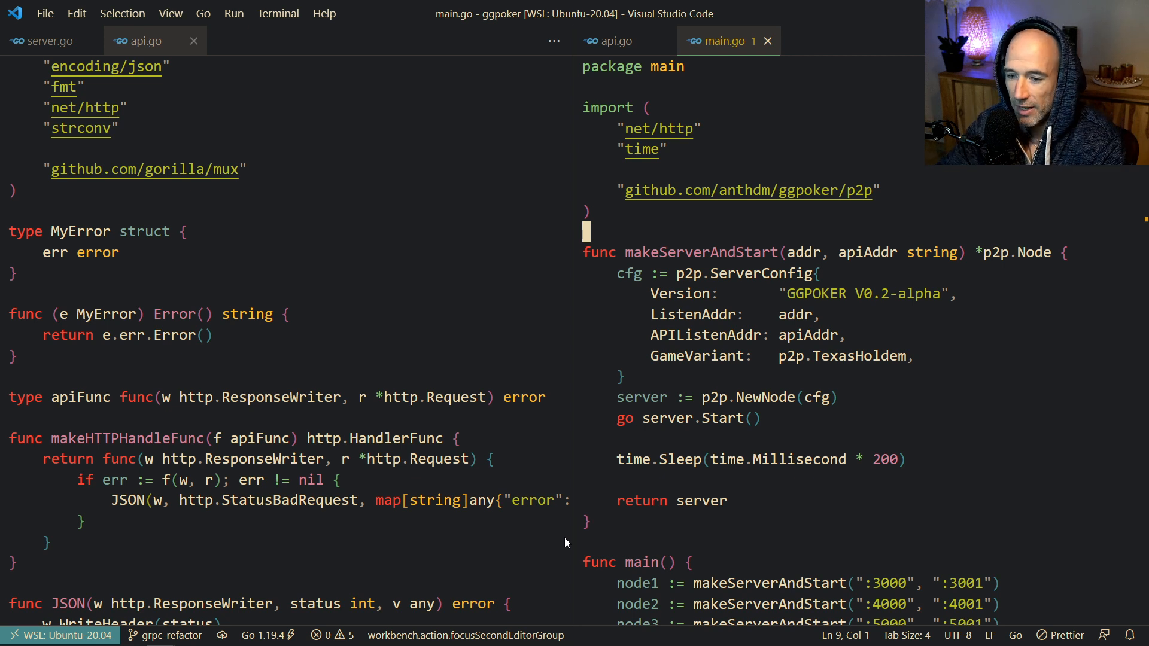
Focus the api.go pane and bring it to the package line at the top.
click(619, 190)
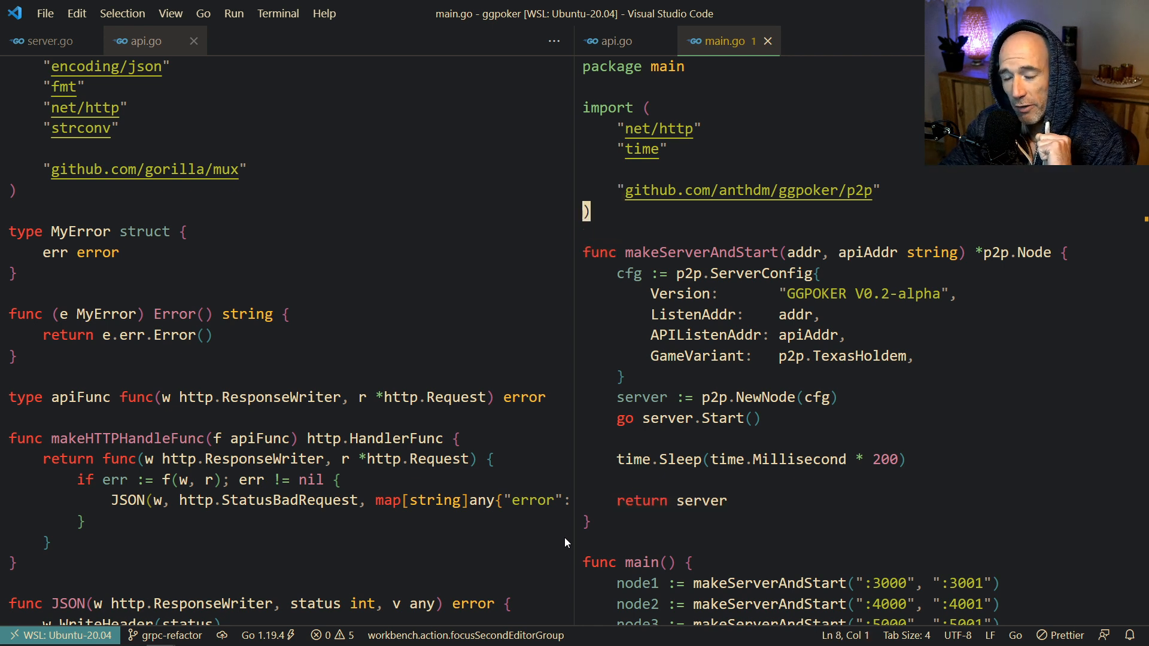
click(584, 231)
text(:)
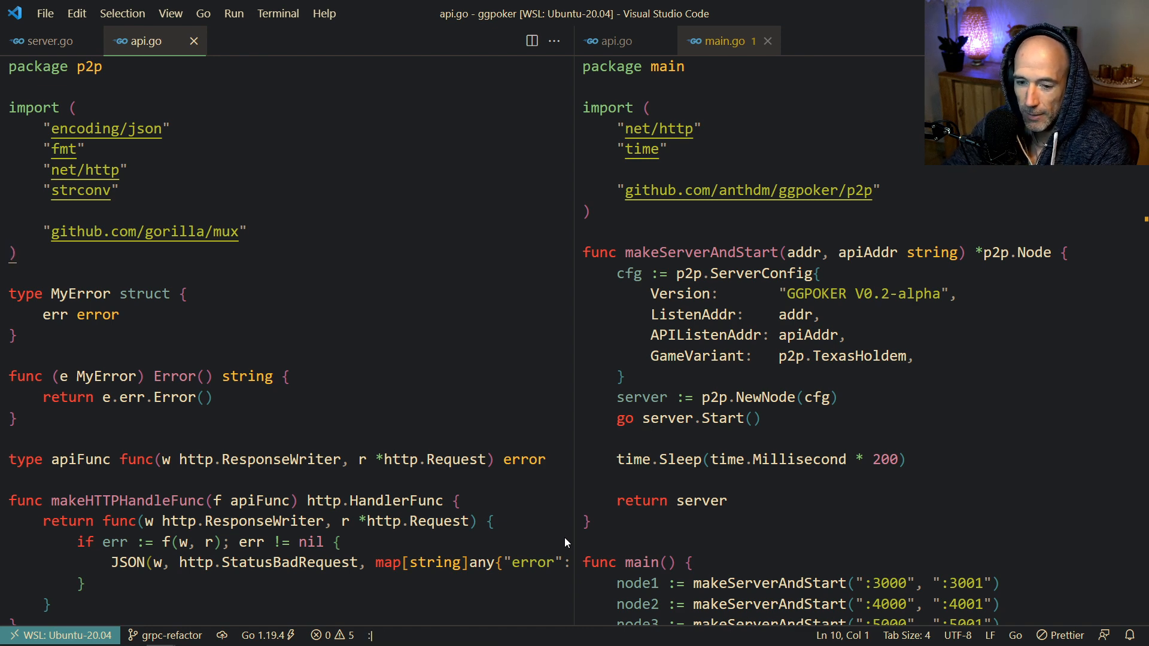
Jump to line 13 in api.go, move with j/k and gg, and search makeHTTPHandleFunc.
key(Escape)
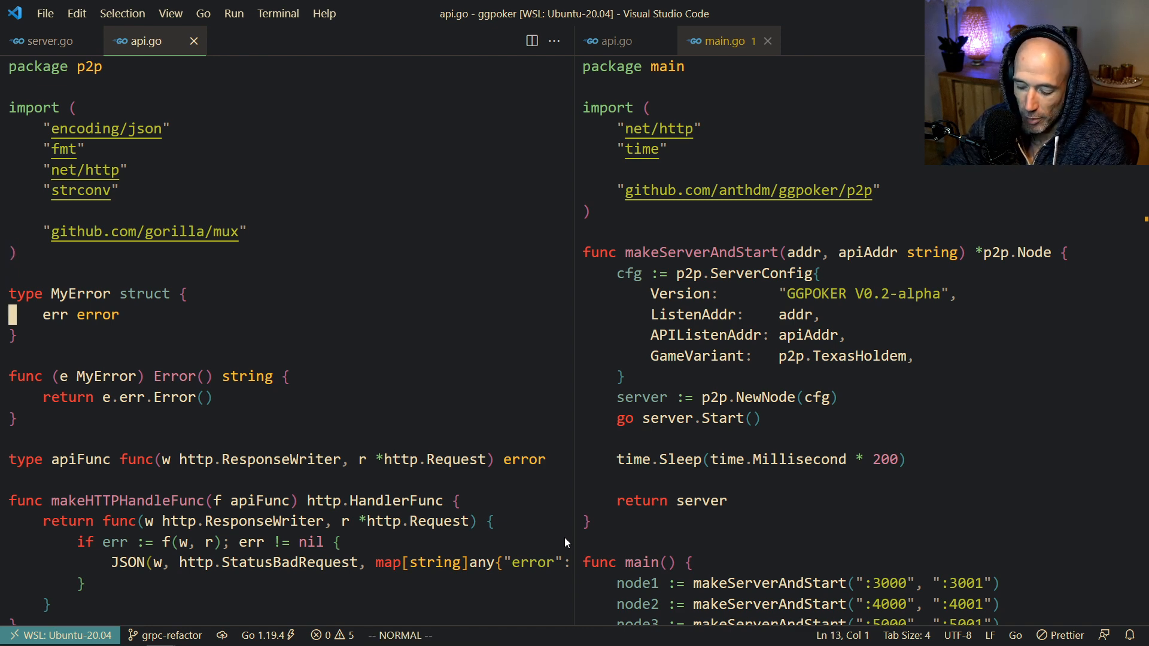
scroll(down, 3)
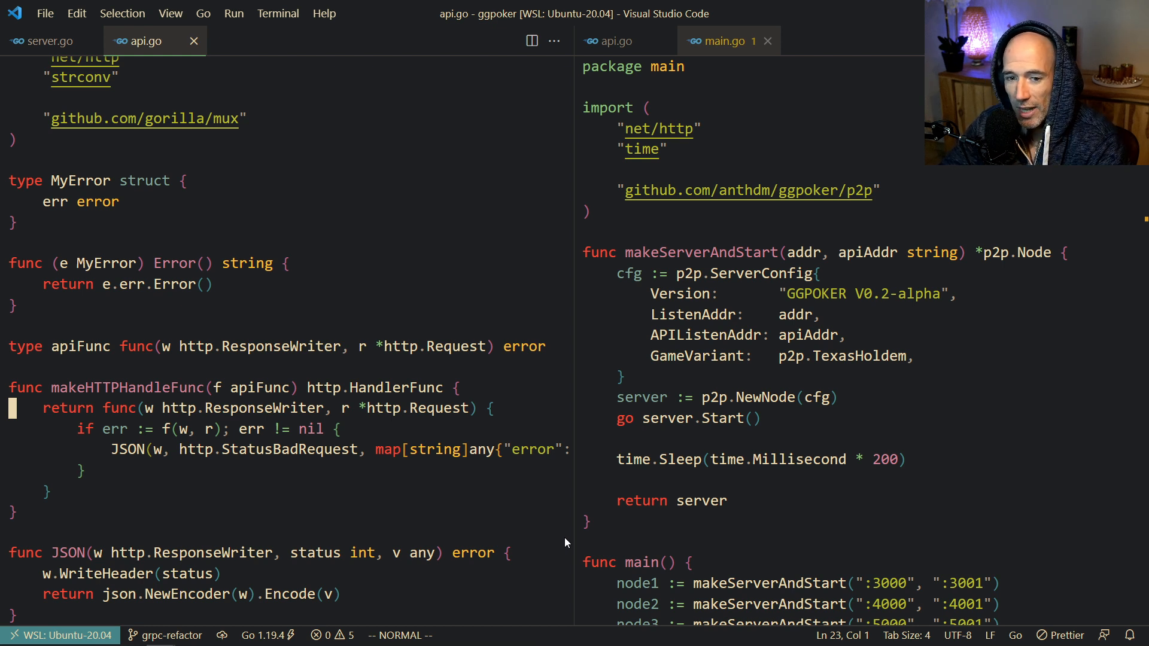
scroll(up, 3)
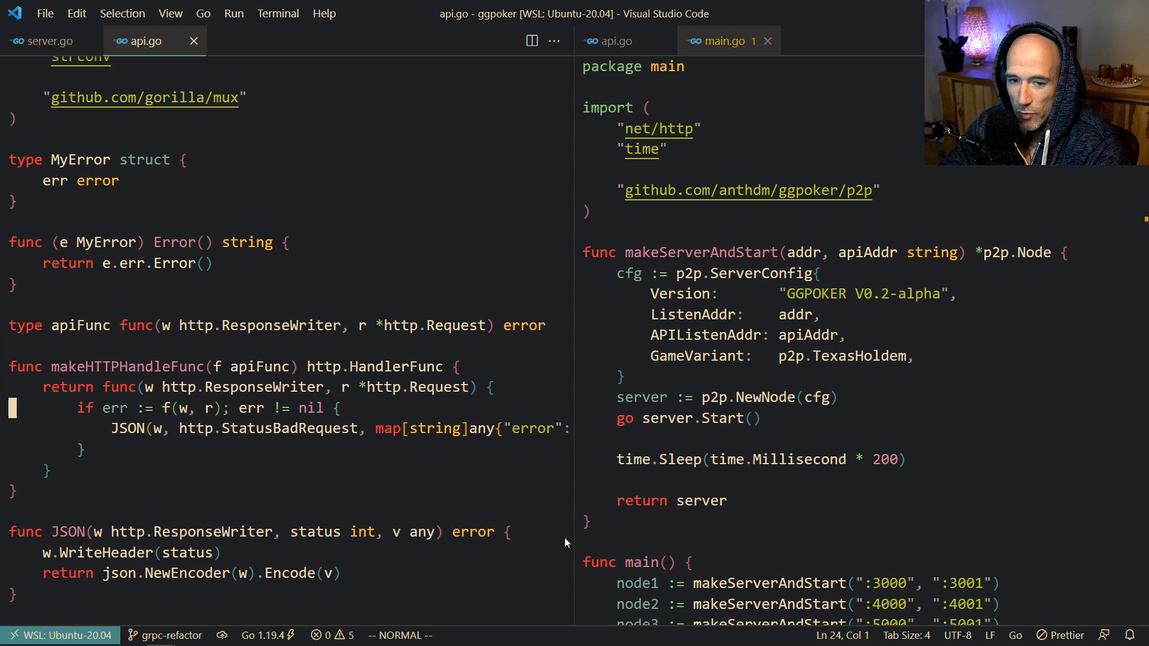
scroll(down, 3)
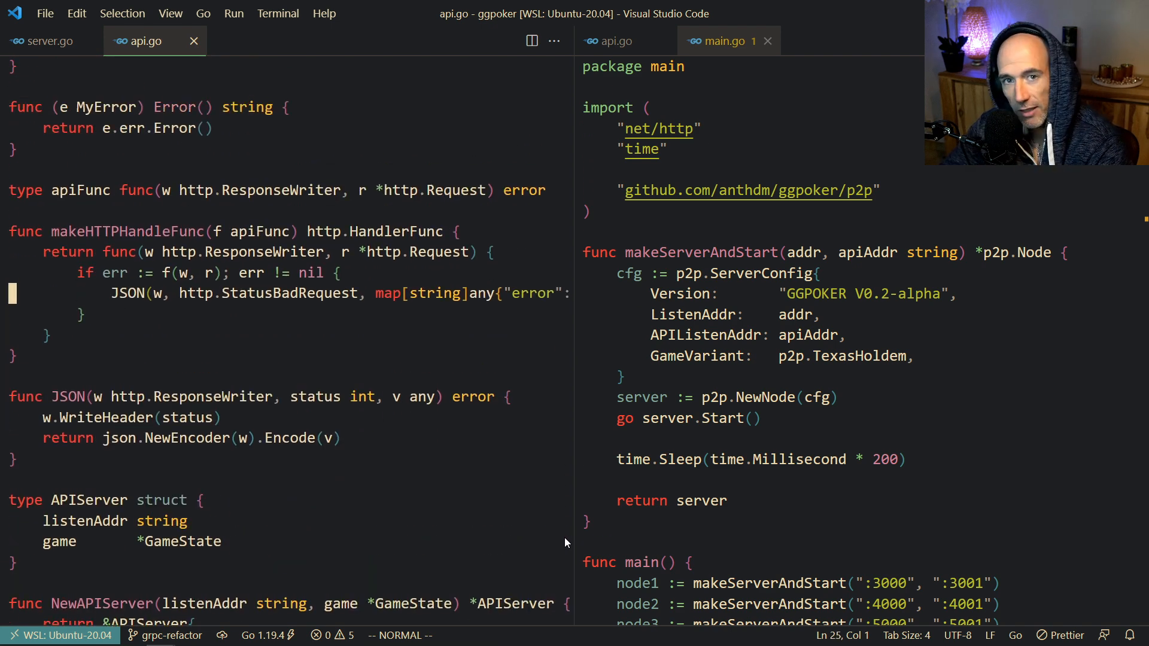
scroll(down, 3)
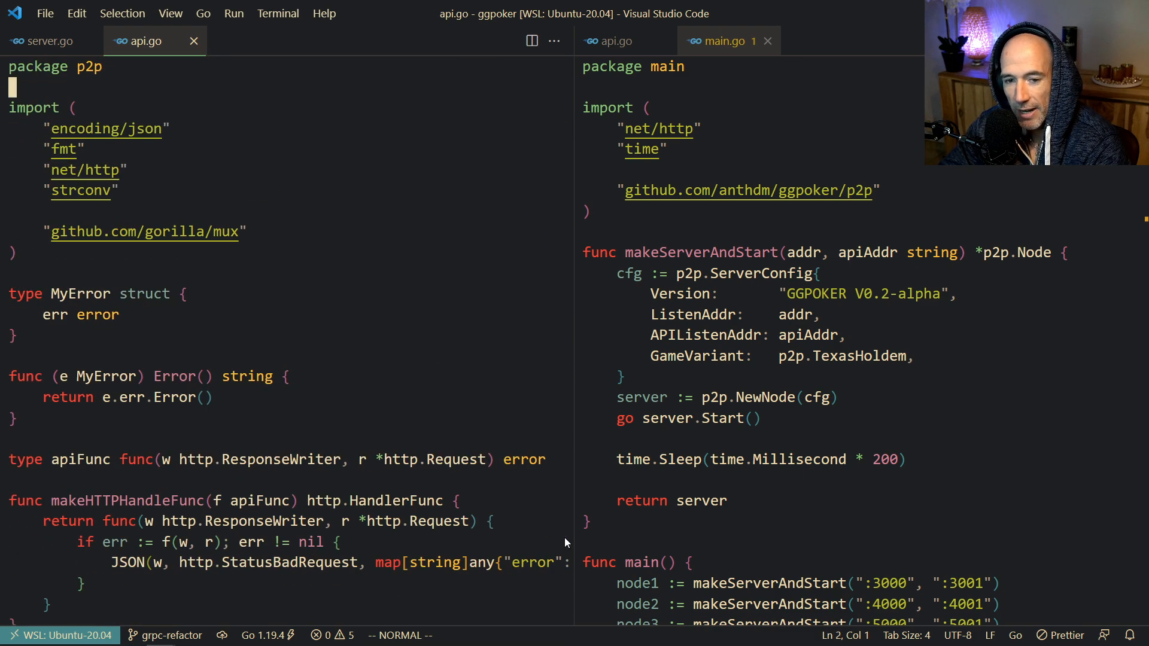
scroll(down, 3)
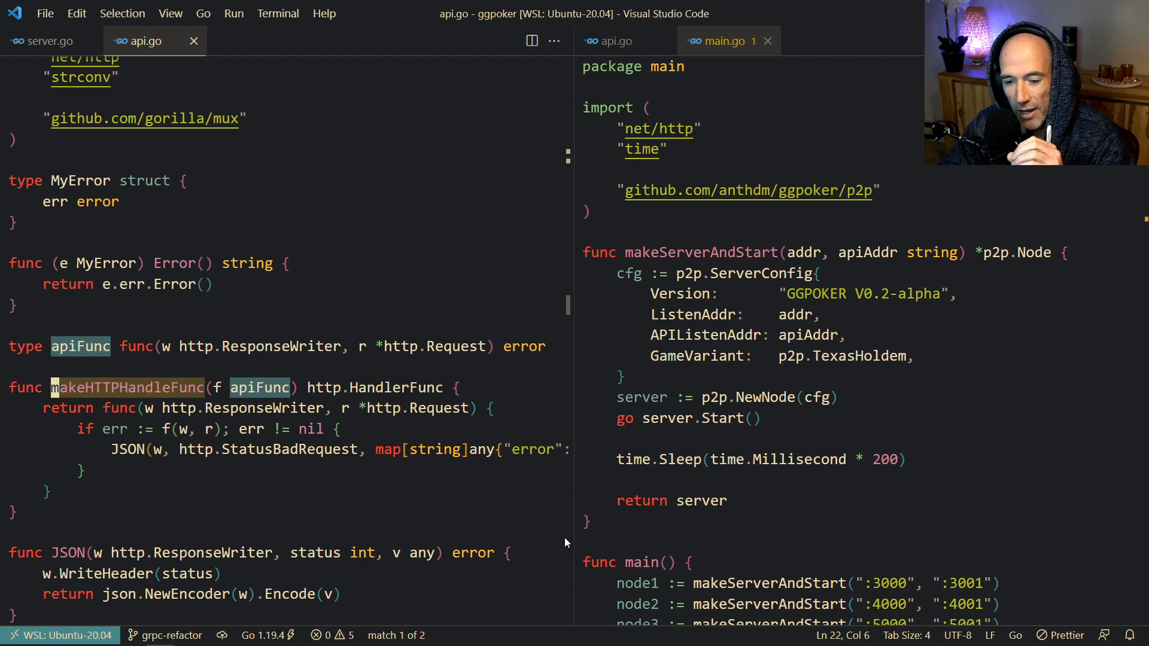
Step through Handle matches in Run's HandleFunc routes, then fuzzy-search 'ndoe' for node.go.
scroll(down, 3)
text(/)
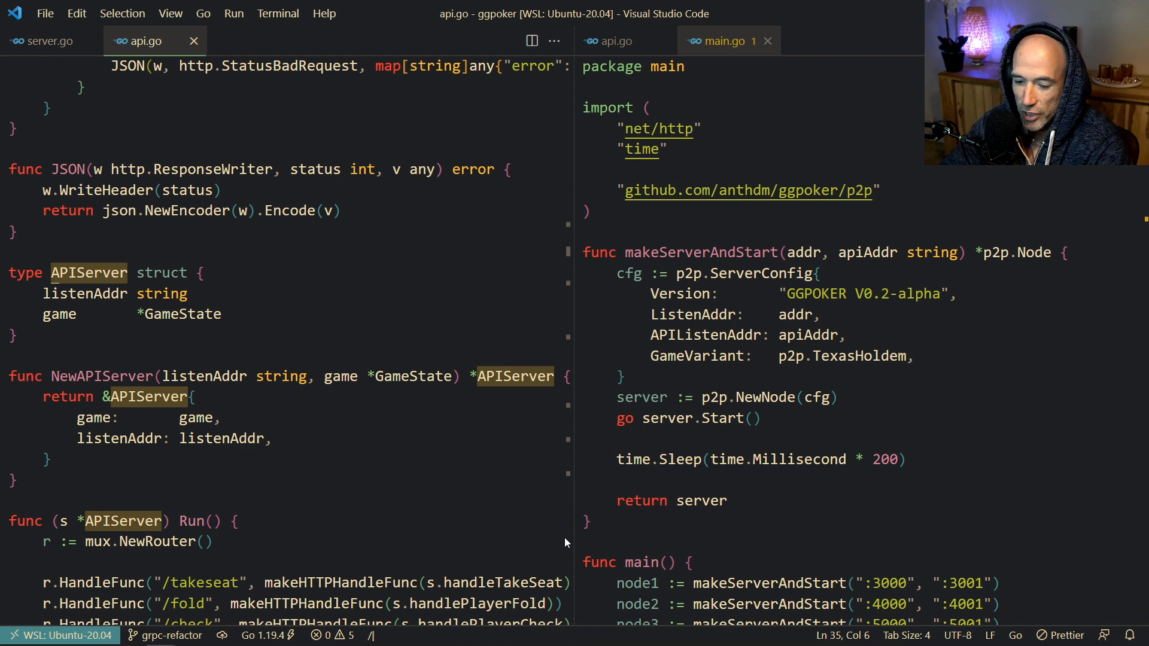
scroll(down, 3)
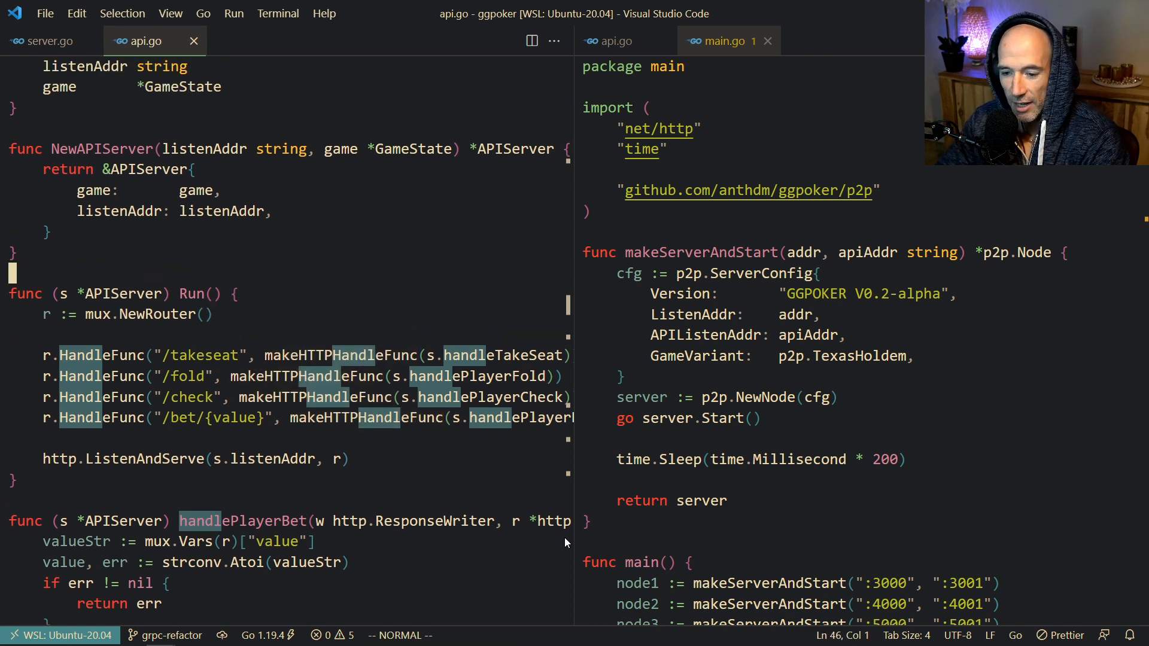
scroll(up, 3)
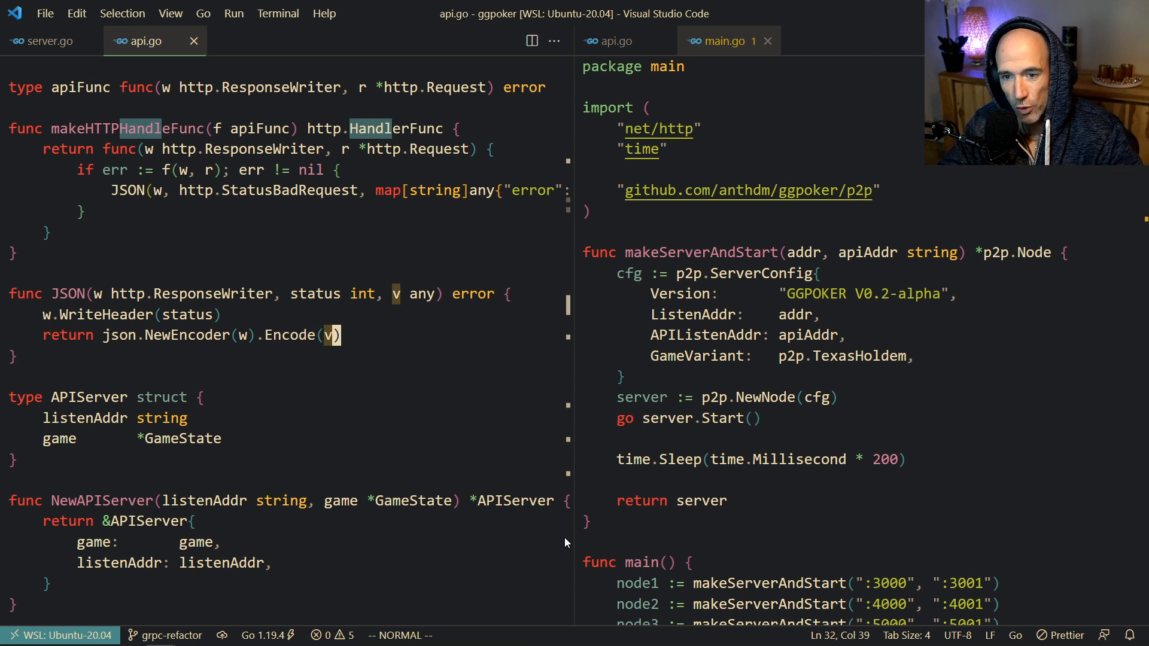
scroll(up, 3)
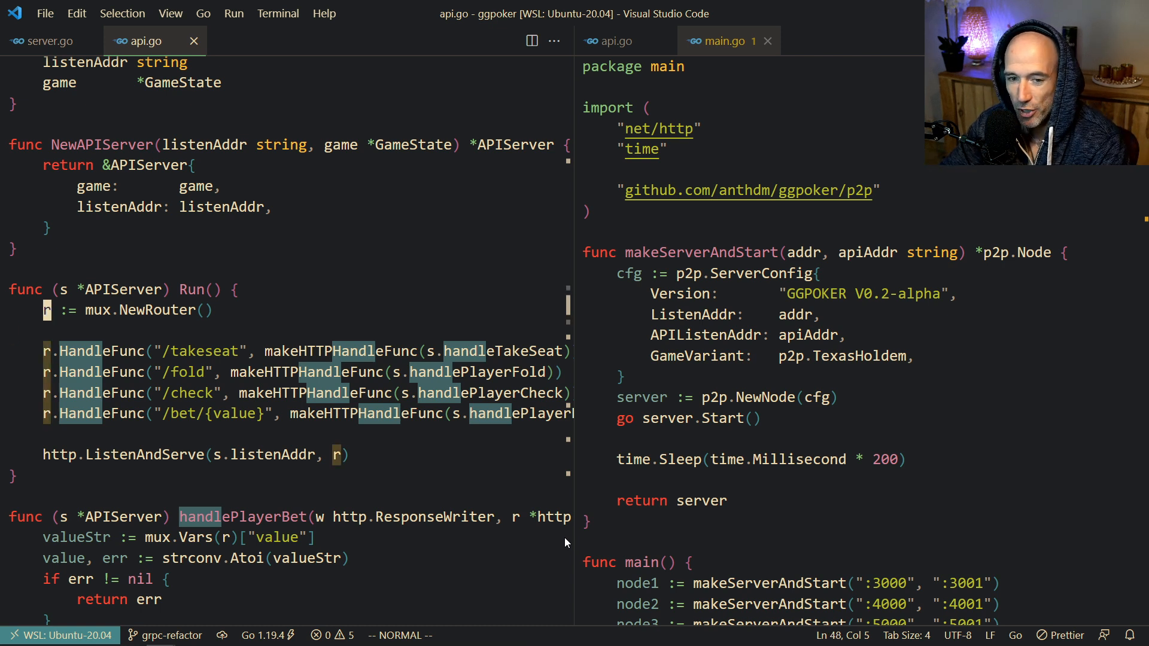
scroll(up, 3)
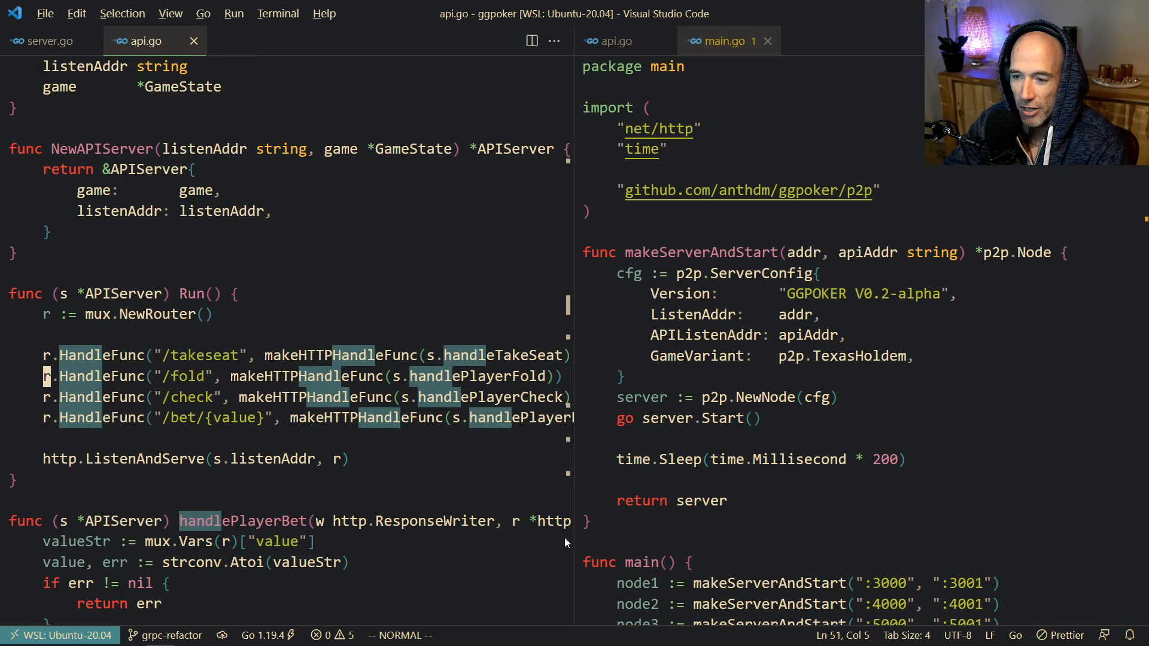
text(ndoe)
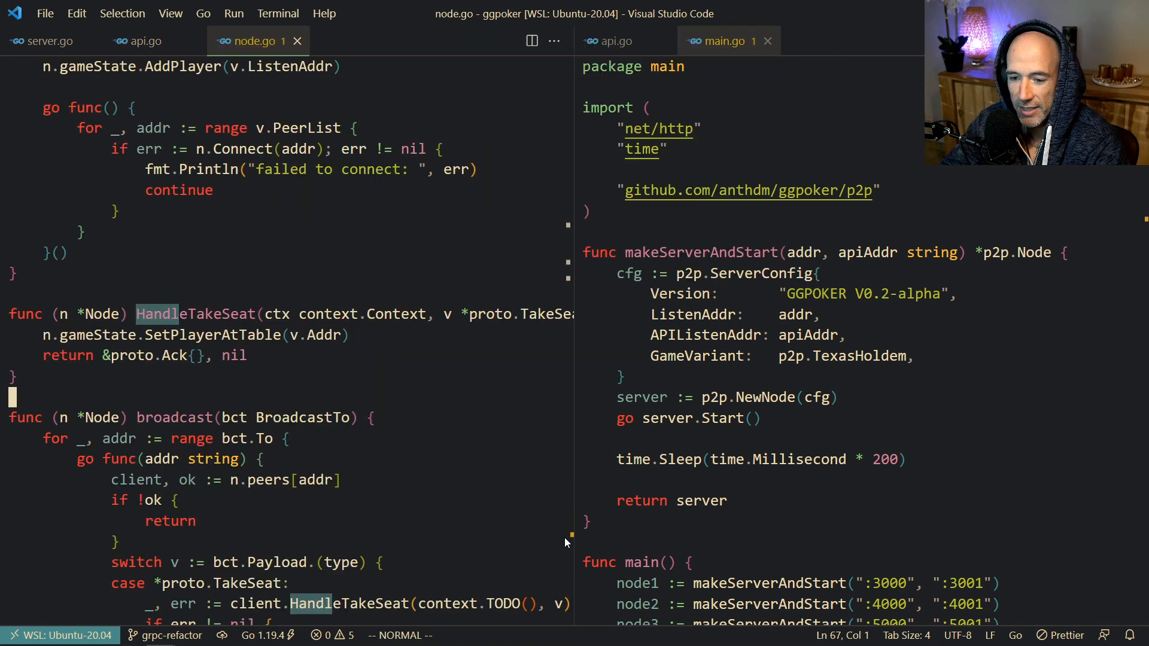
Scroll node.go through broadcast, Handshake and addPeer to the Node struct, then refocus main.go.
scroll(down, 3)
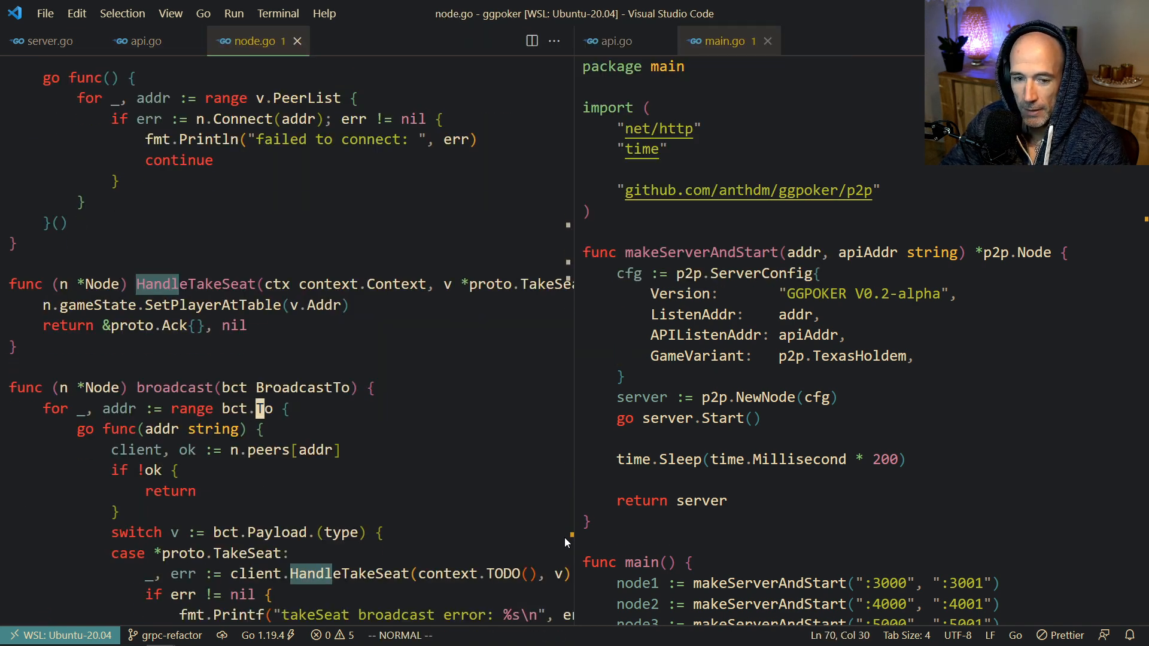
scroll(down, 3)
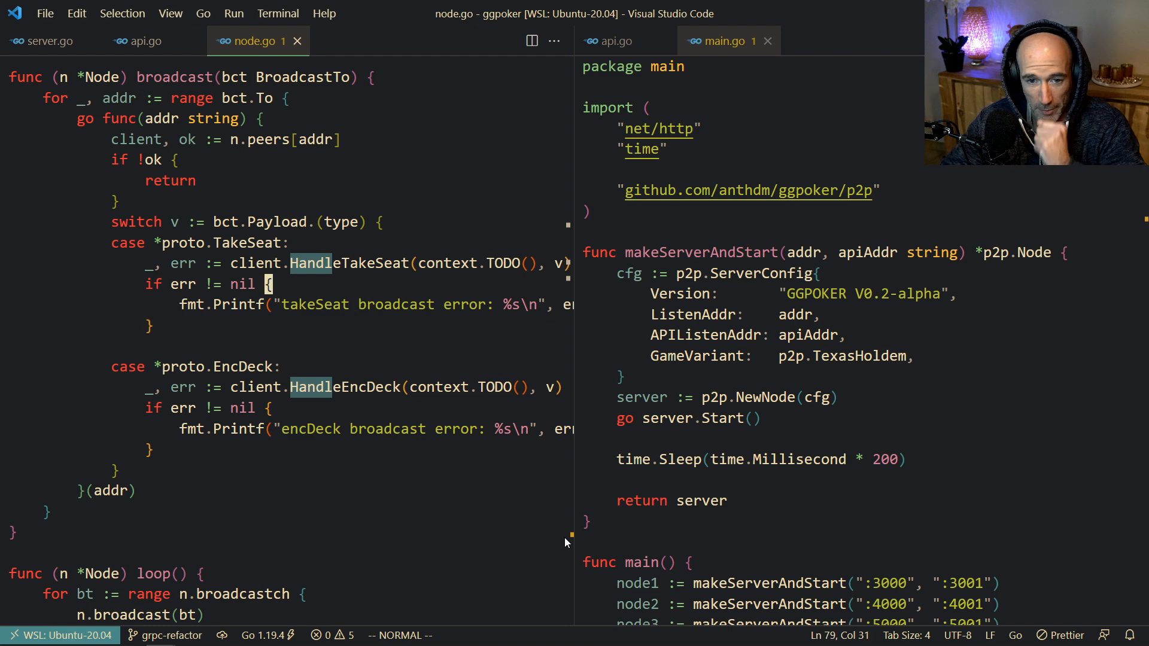
scroll(up, 3)
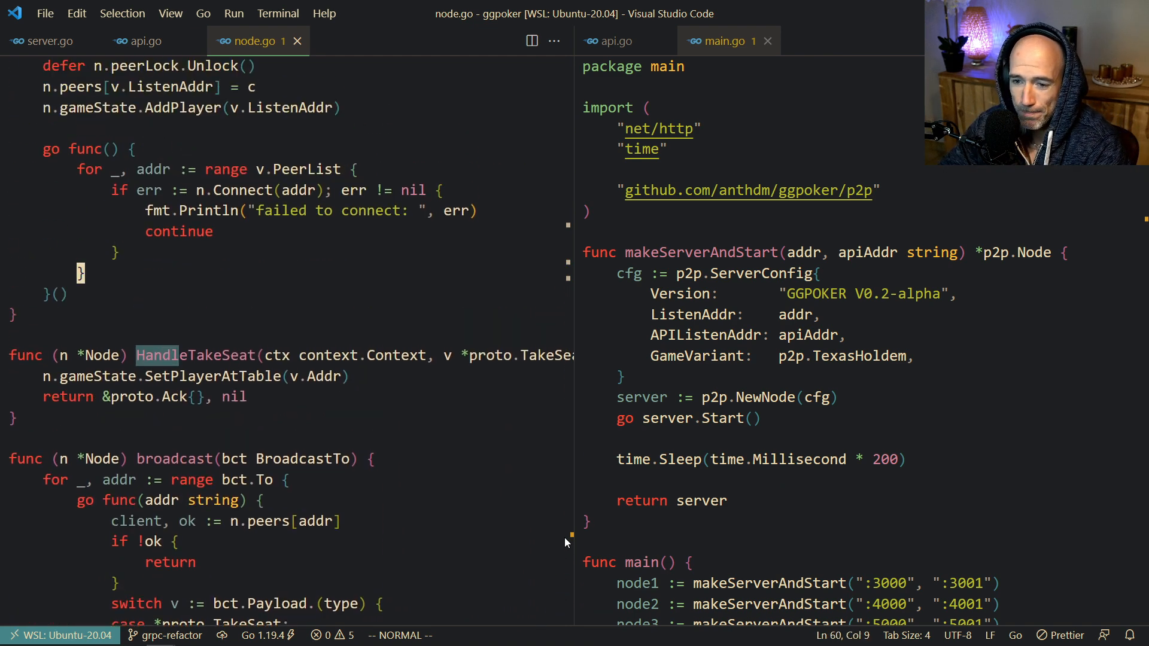
scroll(up, 3)
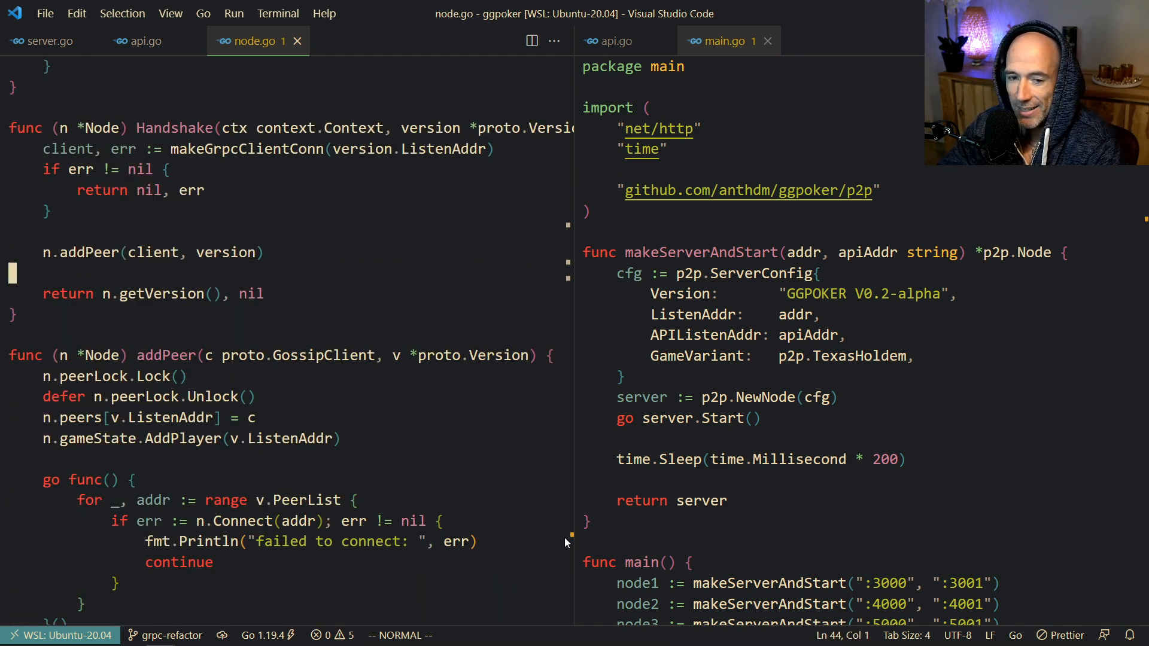
scroll(up, 3)
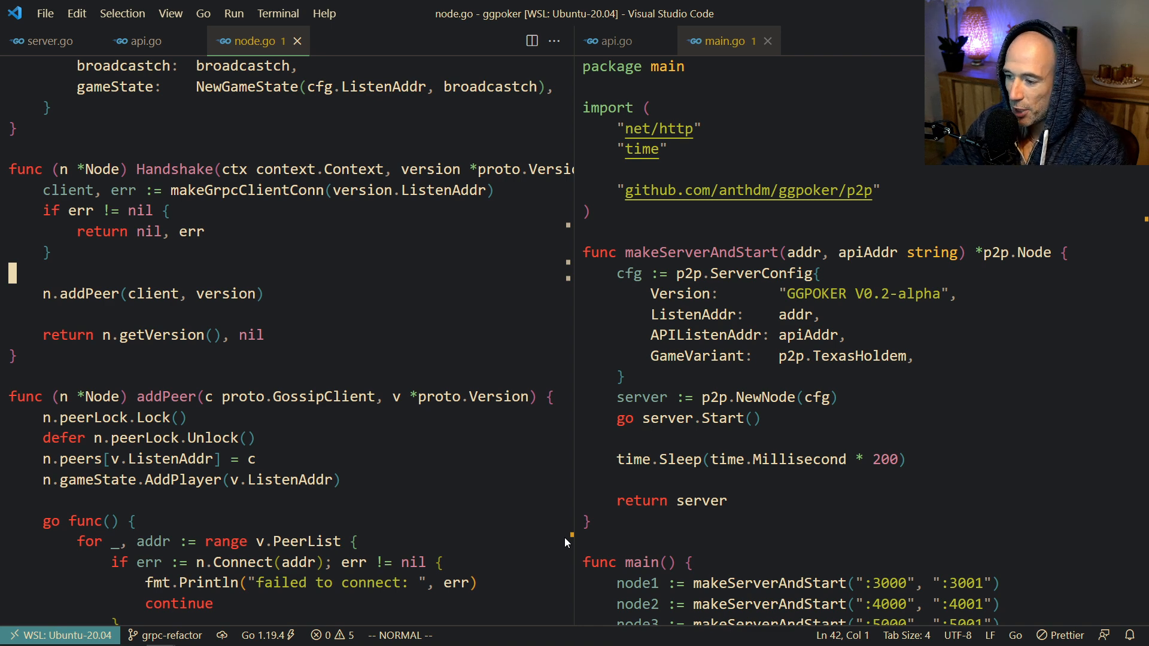
scroll(up, 3)
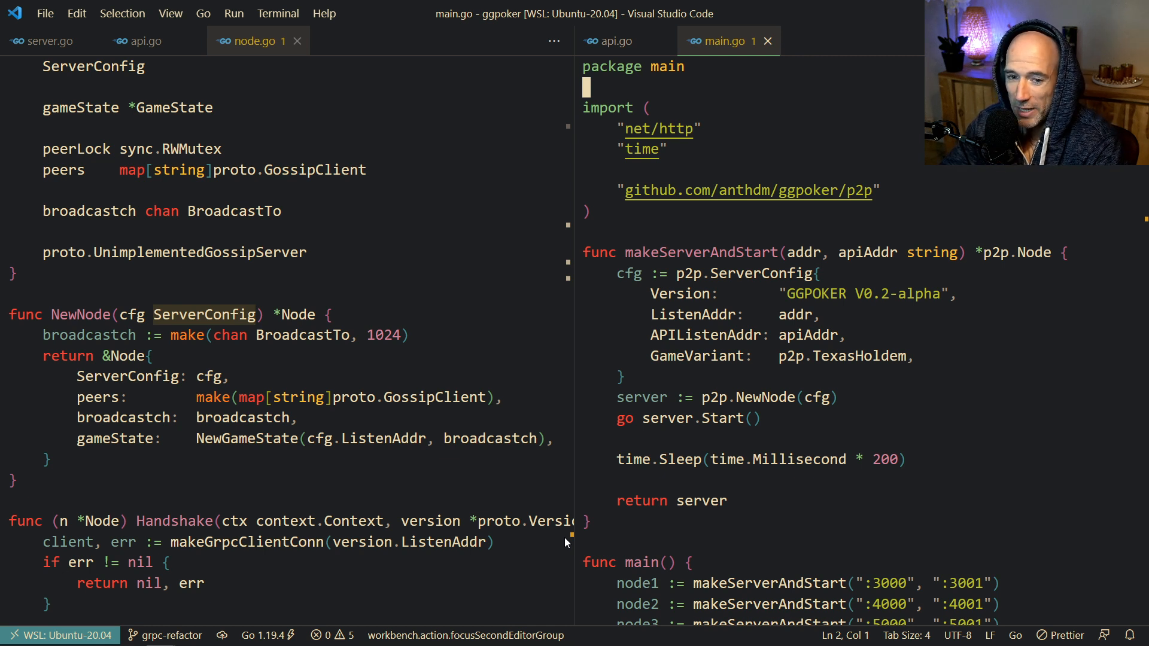
click(623, 129)
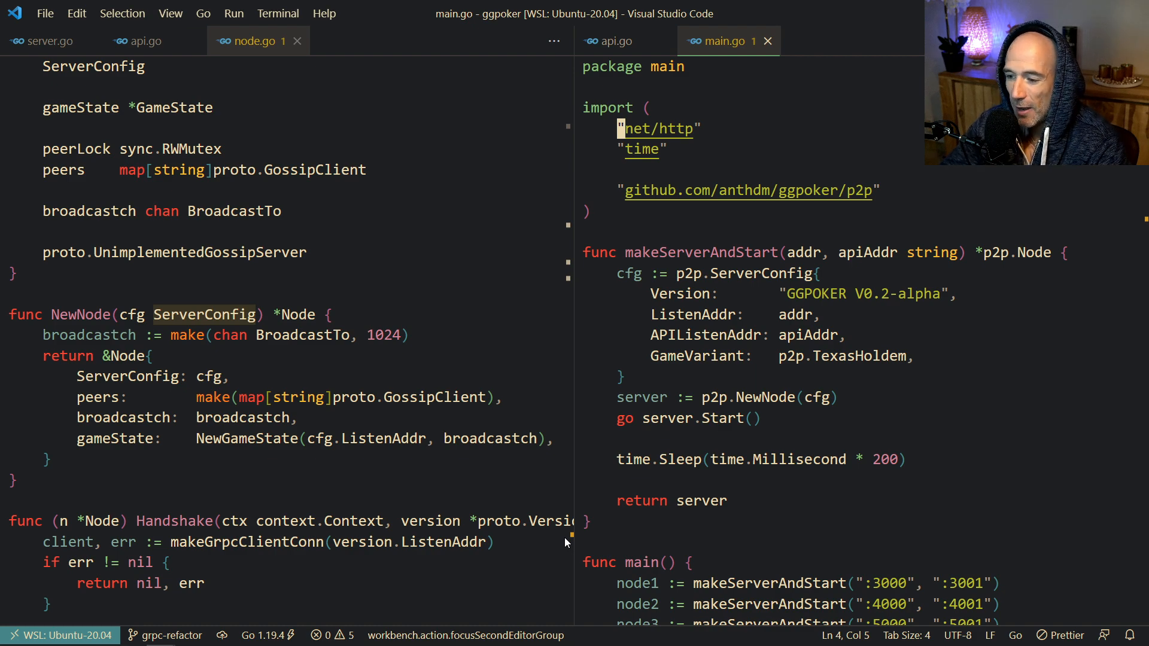
click(212, 376)
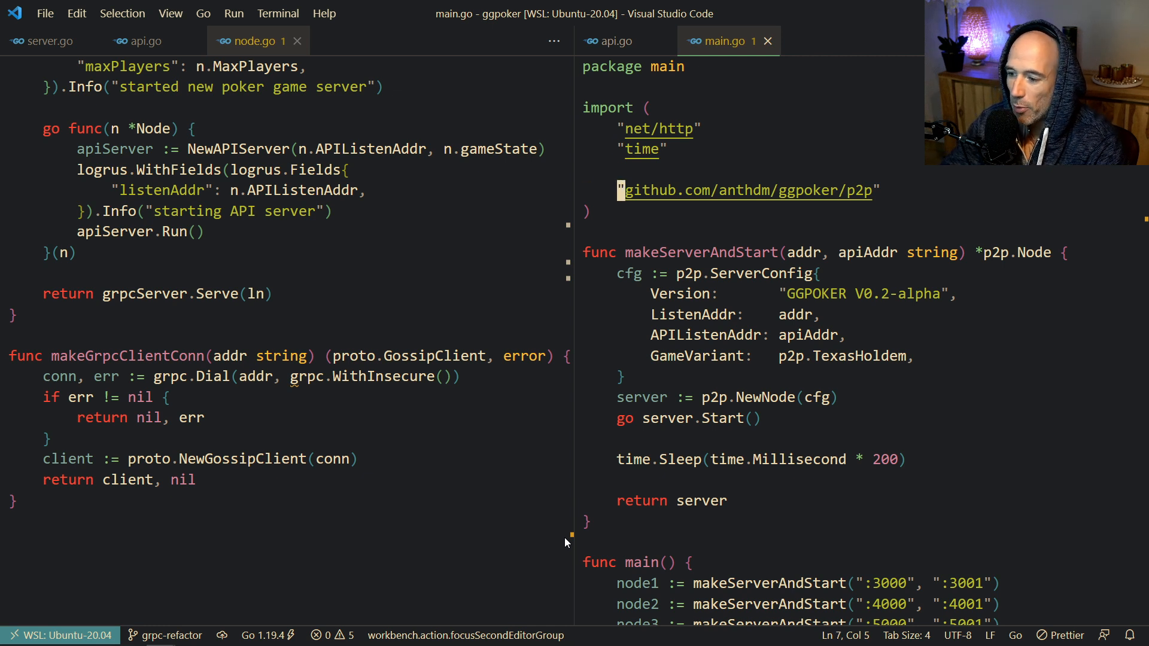
click(628, 252)
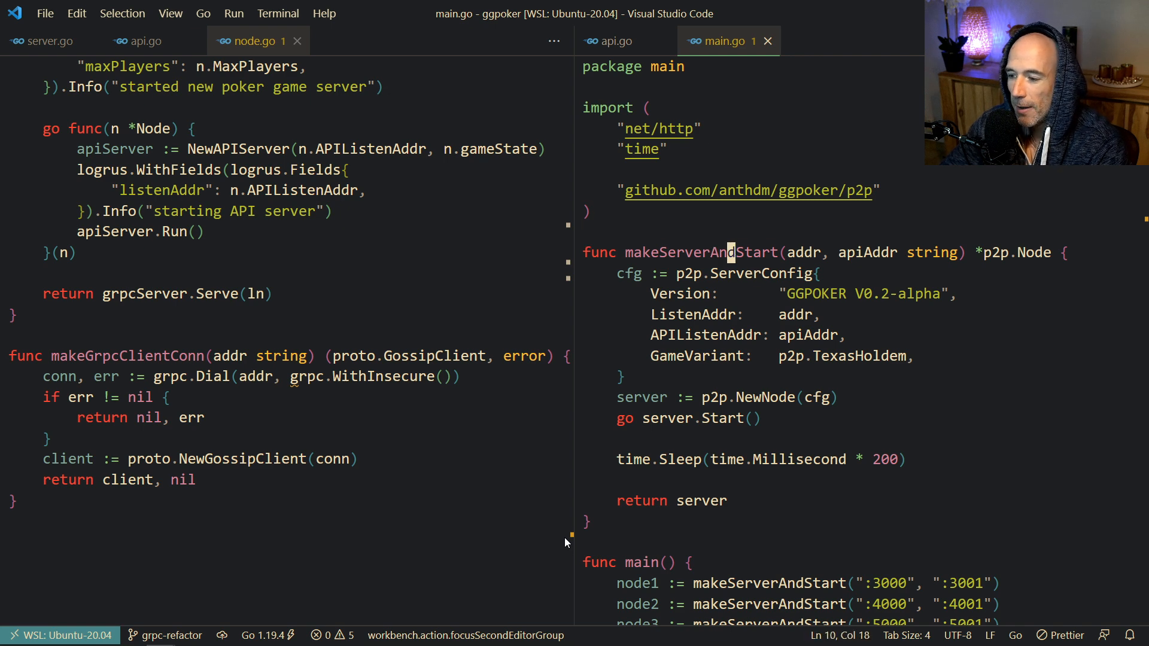
key(Escape)
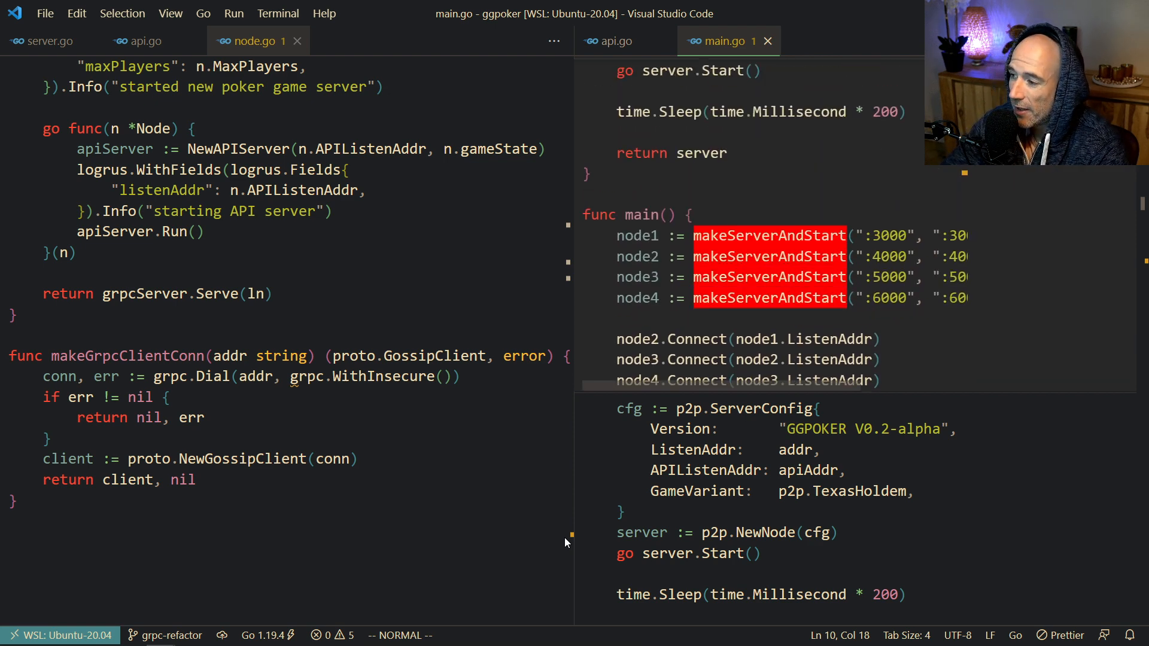
scroll(down, 3)
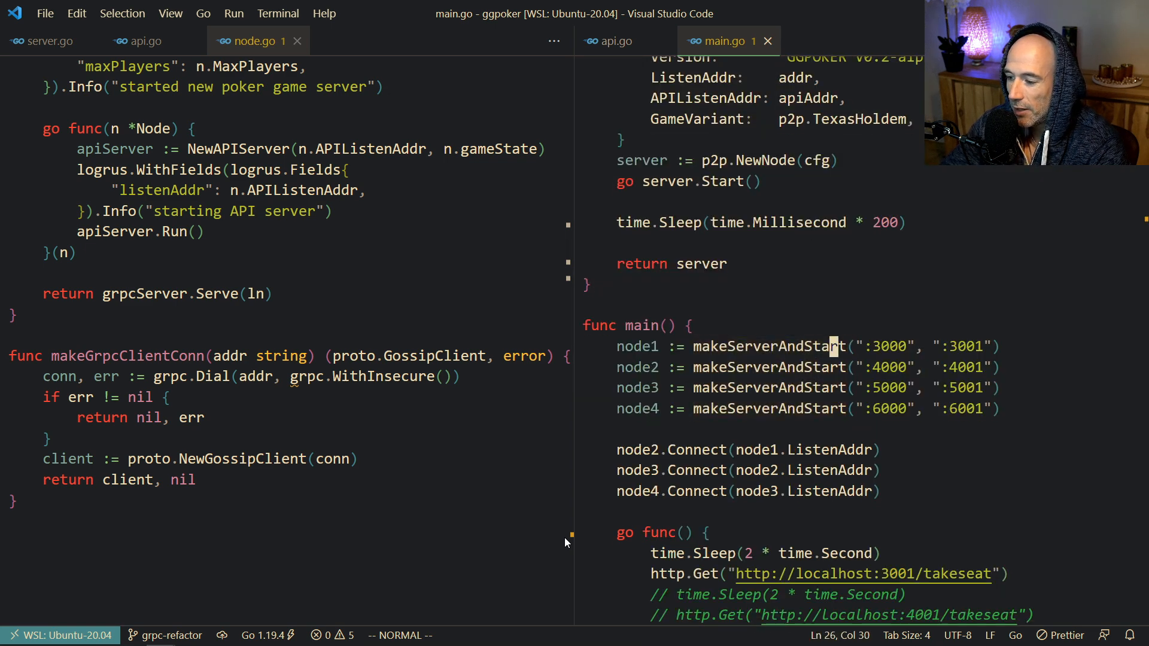
scroll(up, 3)
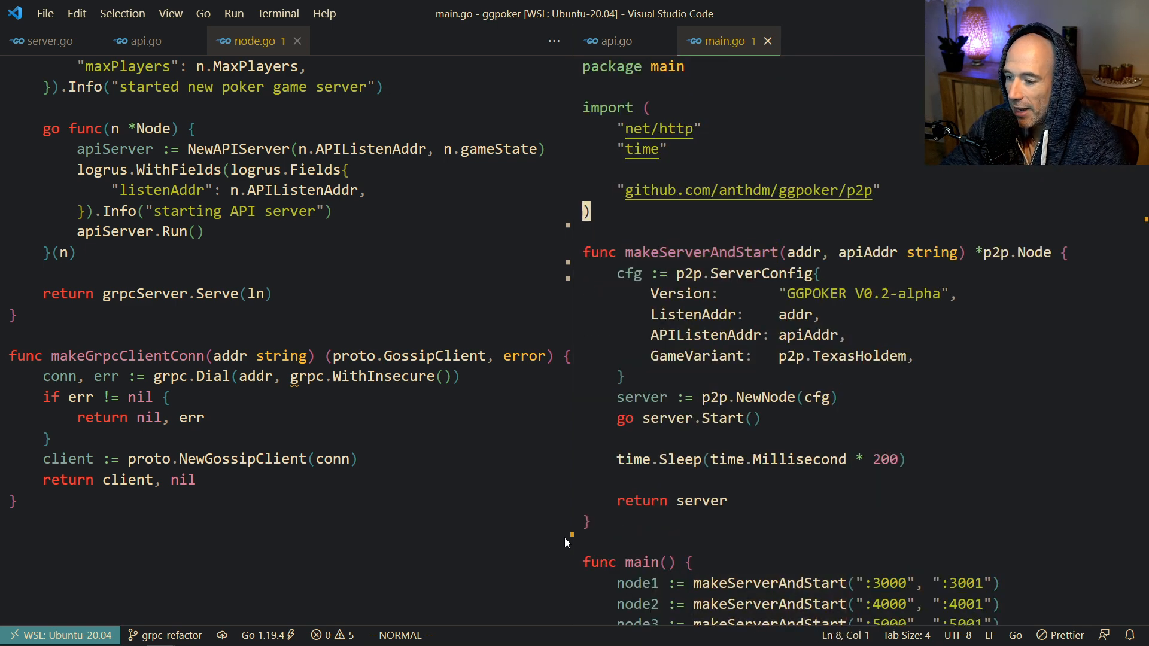
click(703, 252)
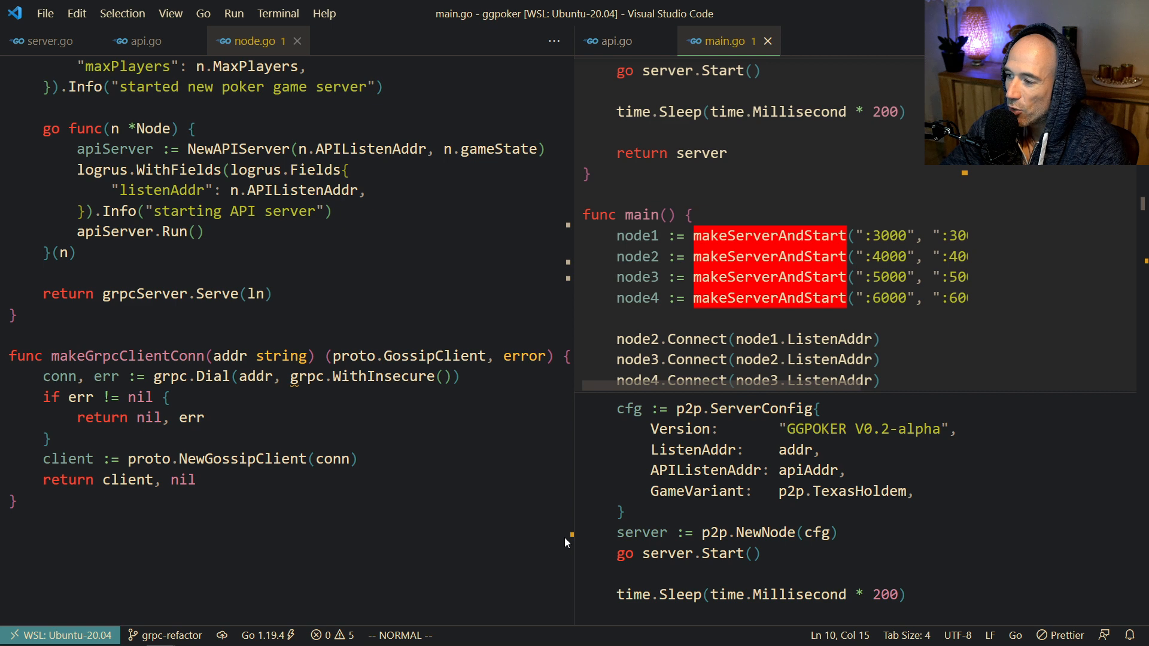
scroll(up, 3)
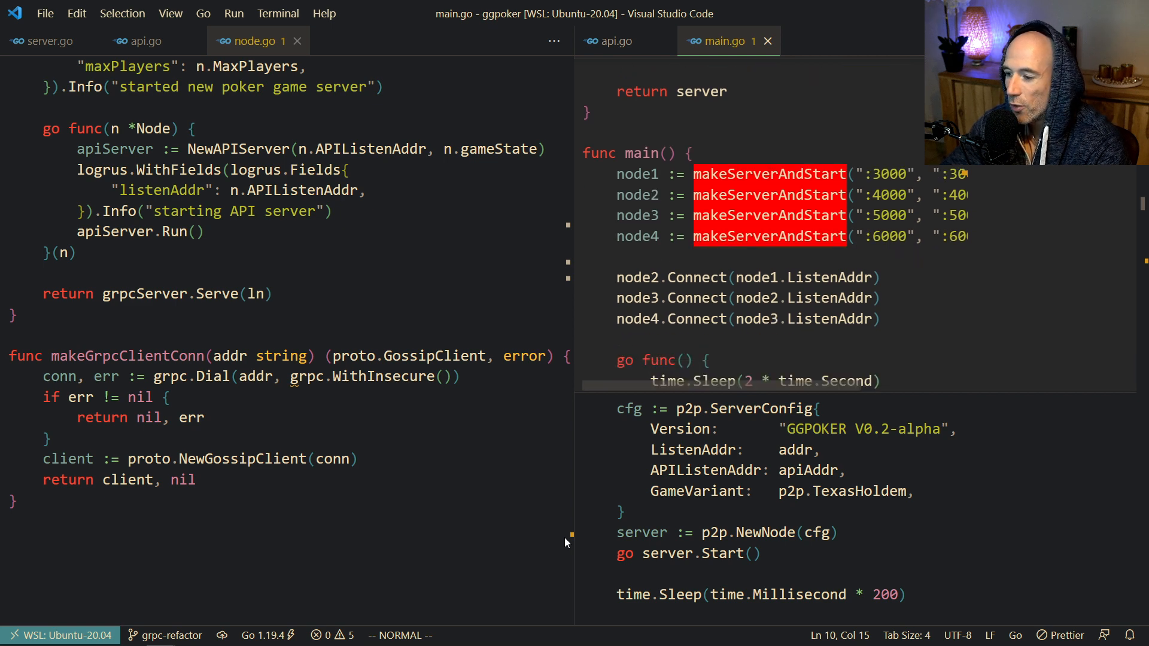
scroll(down, 3)
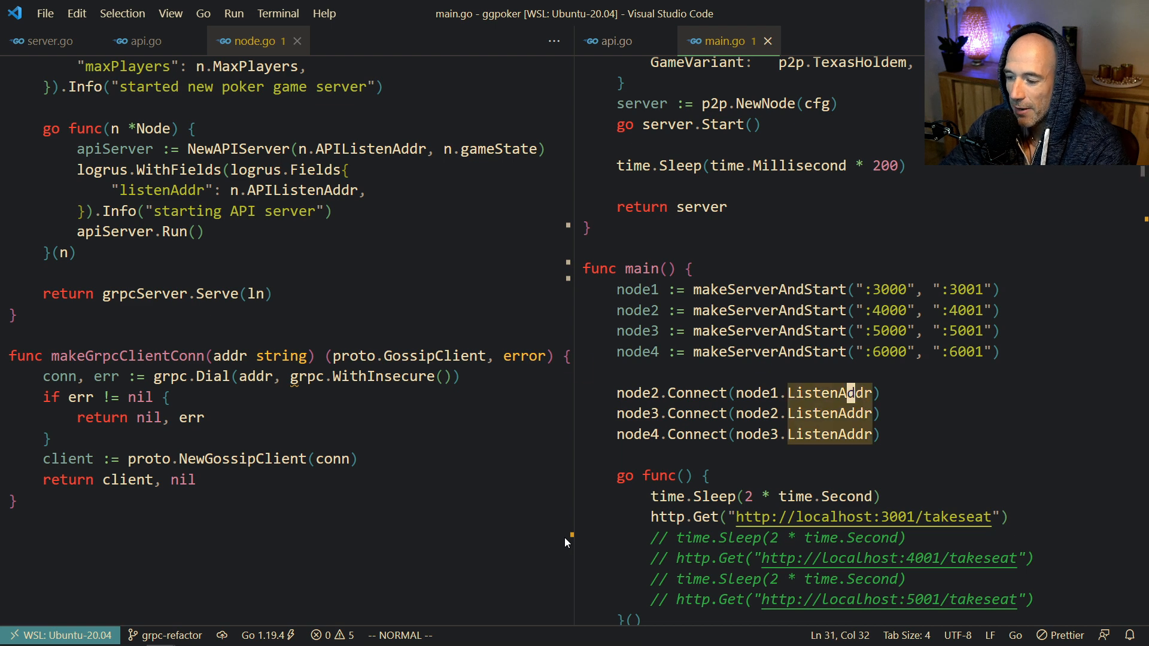
scroll(down, 3)
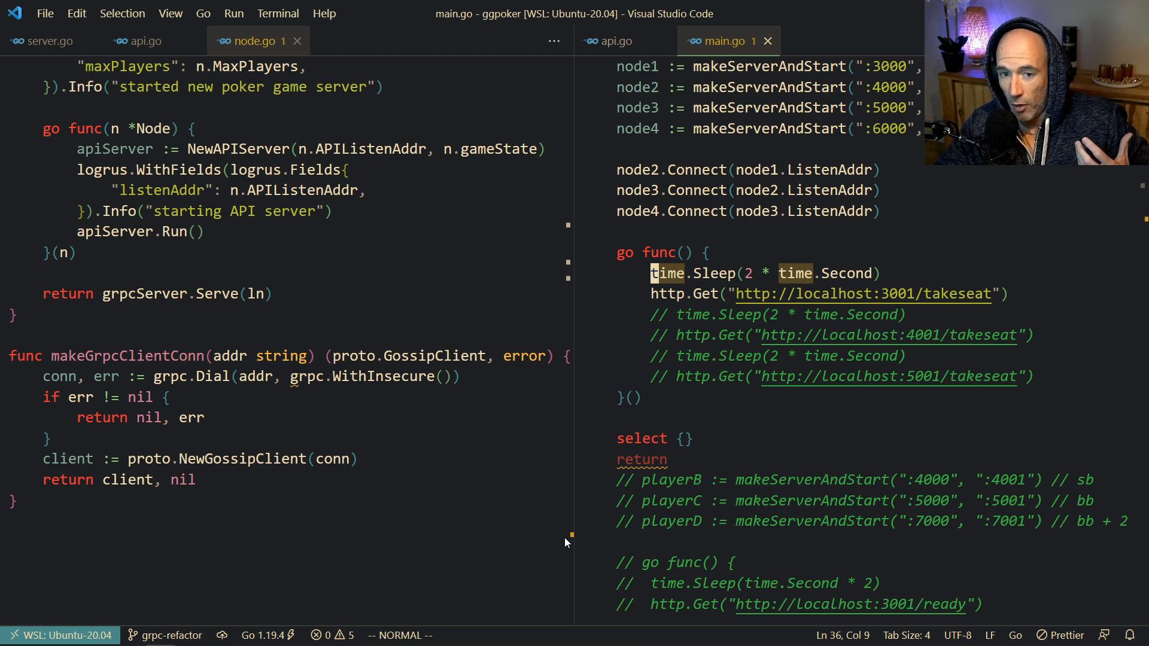
scroll(up, 3)
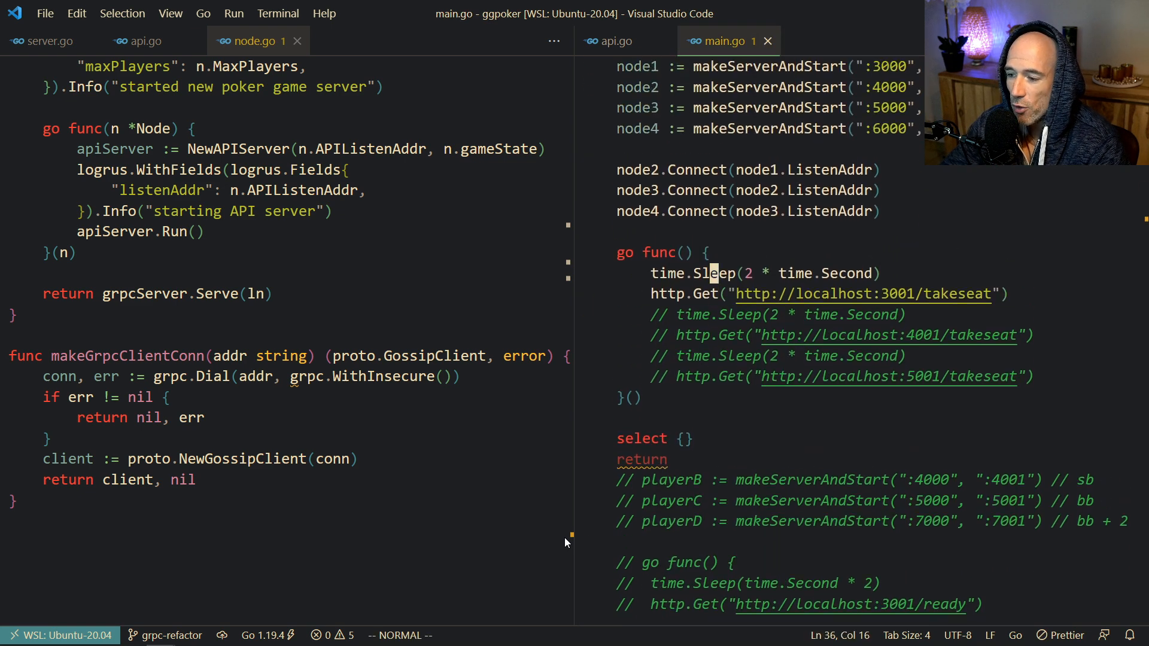
click(863, 294)
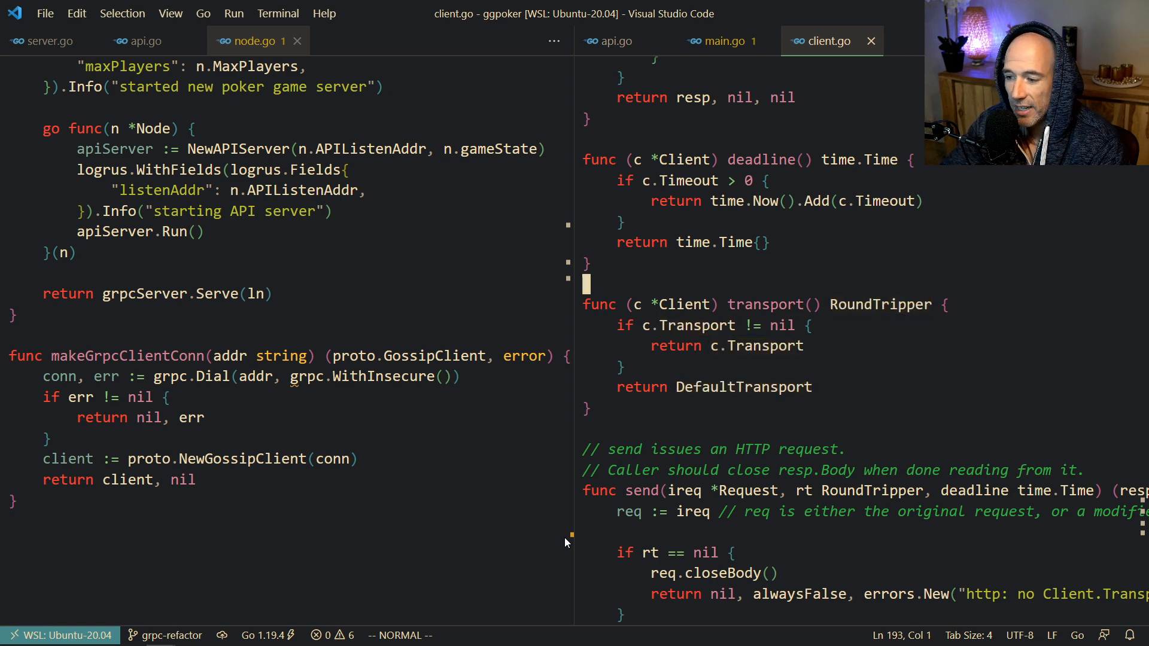
click(754, 304)
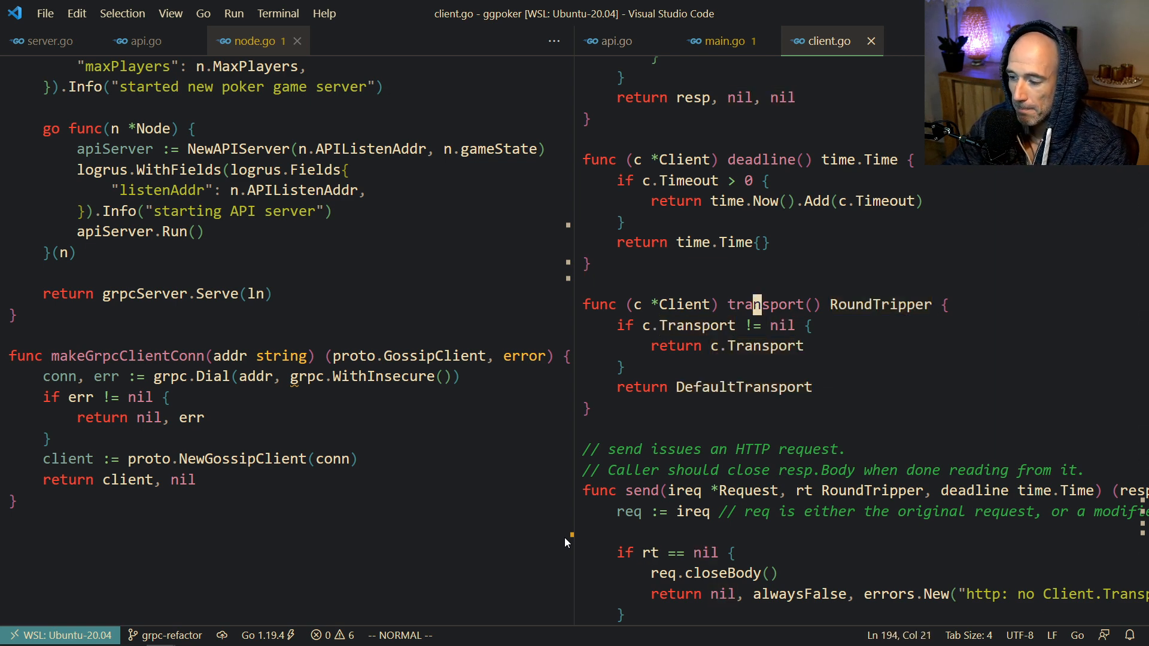
click(722, 42)
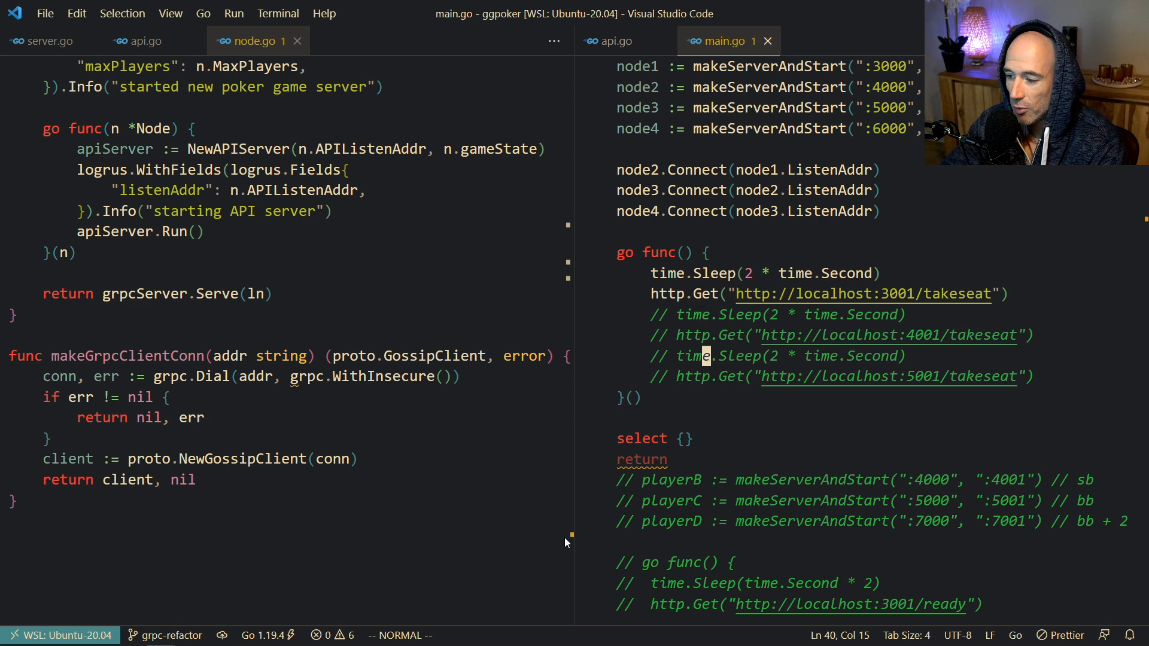
Scroll node.go up from the Connect method to its canConnectWith check.
scroll(down, 3)
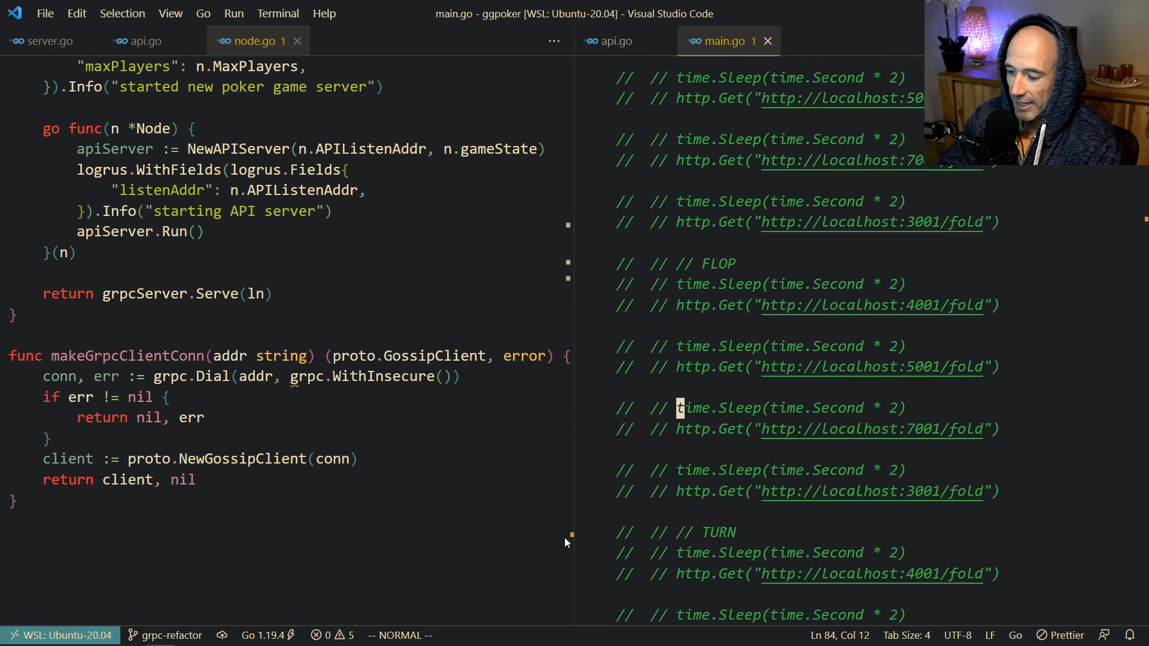
scroll(up, 3)
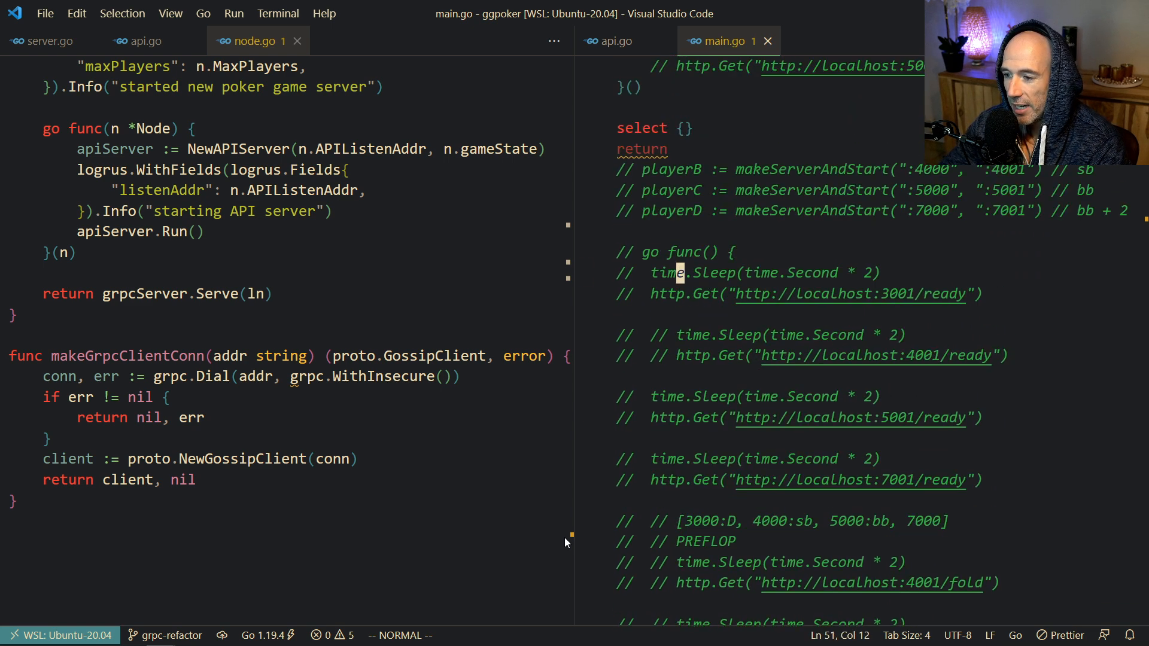
scroll(up, 3)
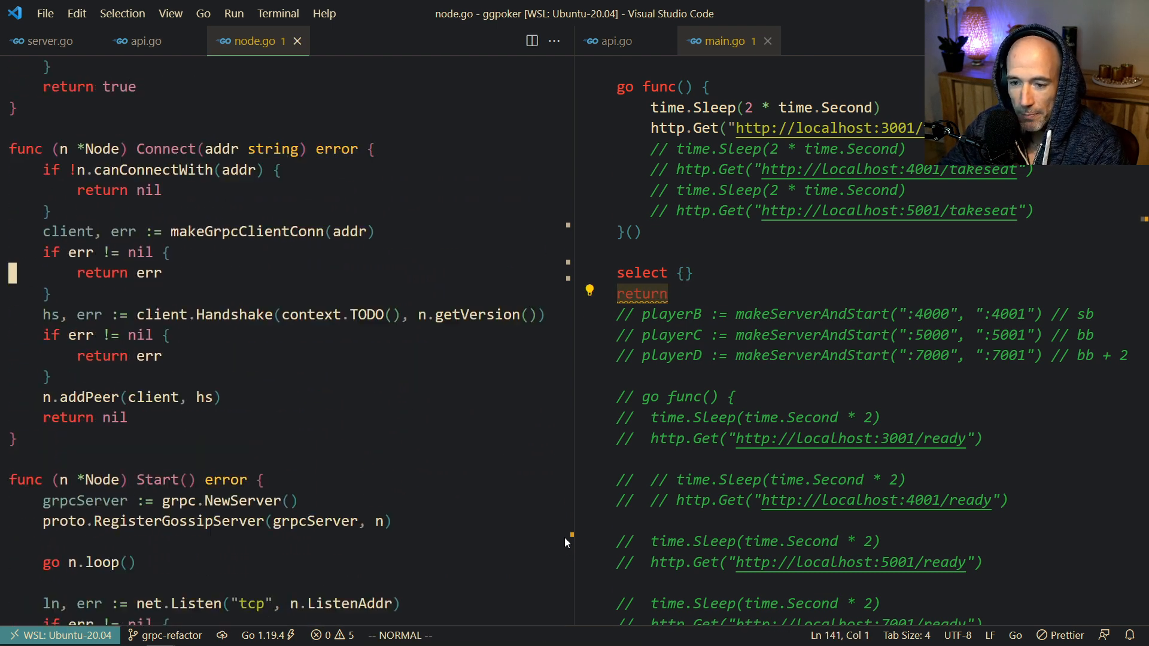
scroll(up, 3)
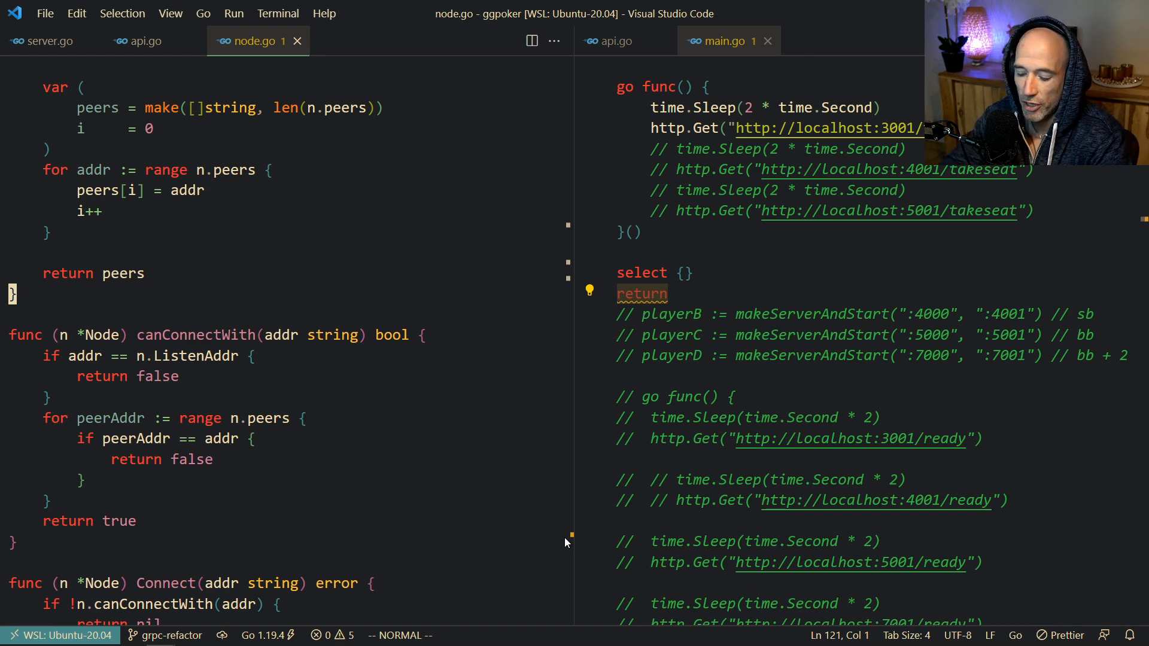
key(ctrl+p)
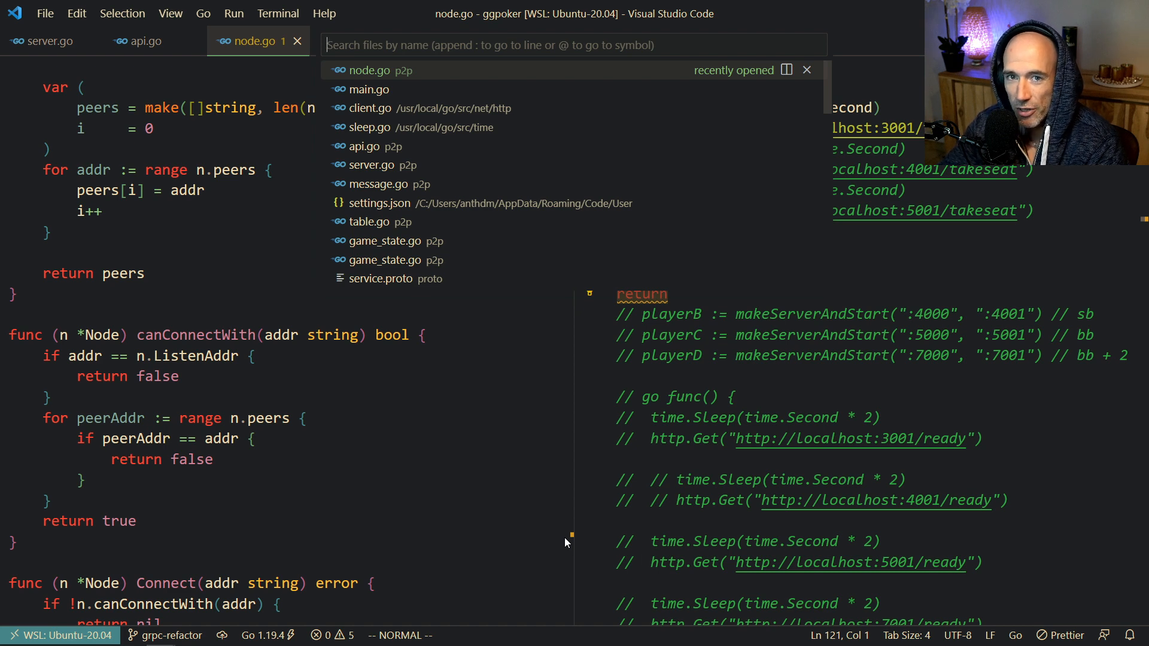
Fuzzy-search 'gmae' to open game_state.go and scroll up toward InitiateShuffleAndDeal.
text(gmae)
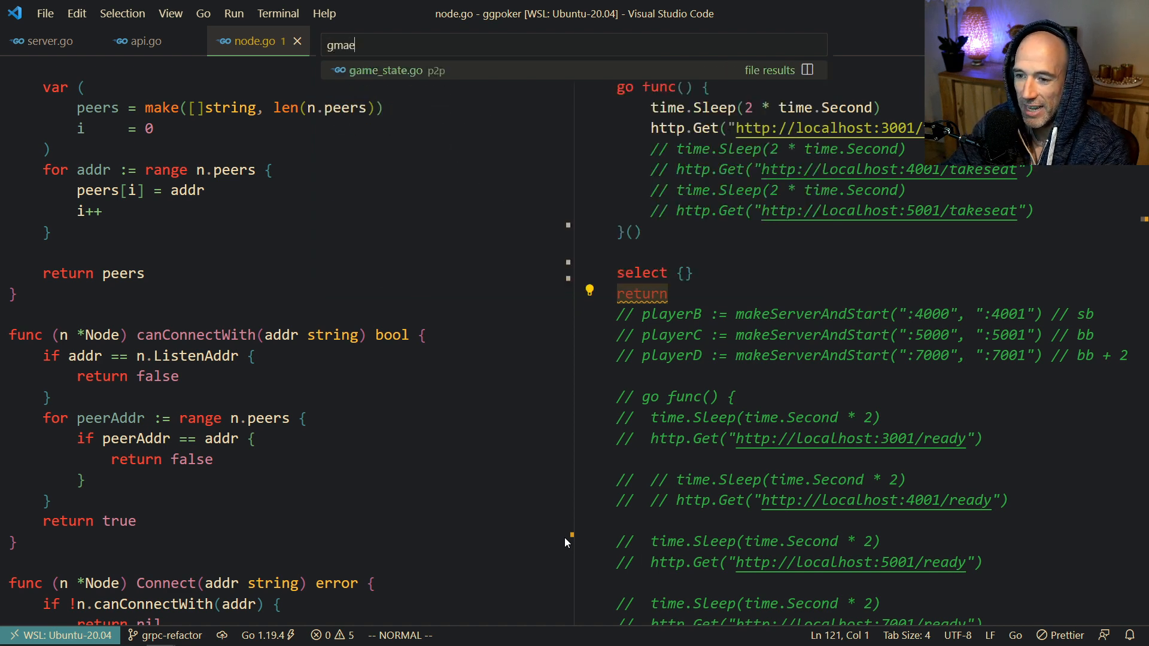
click(387, 71)
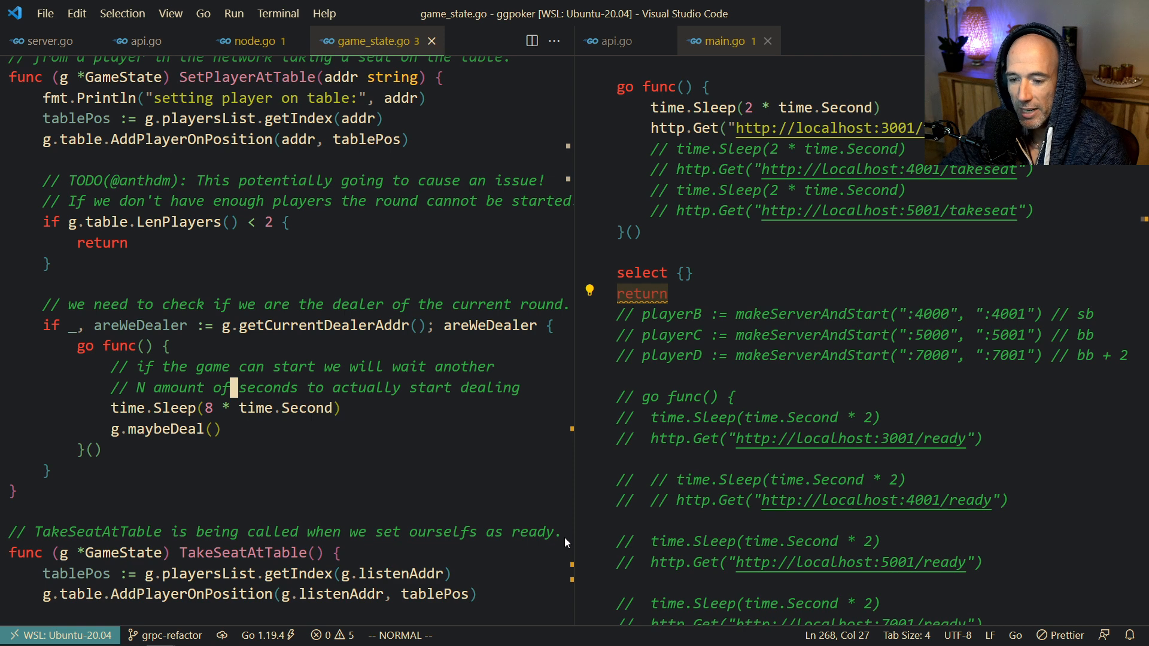
scroll(up, 3)
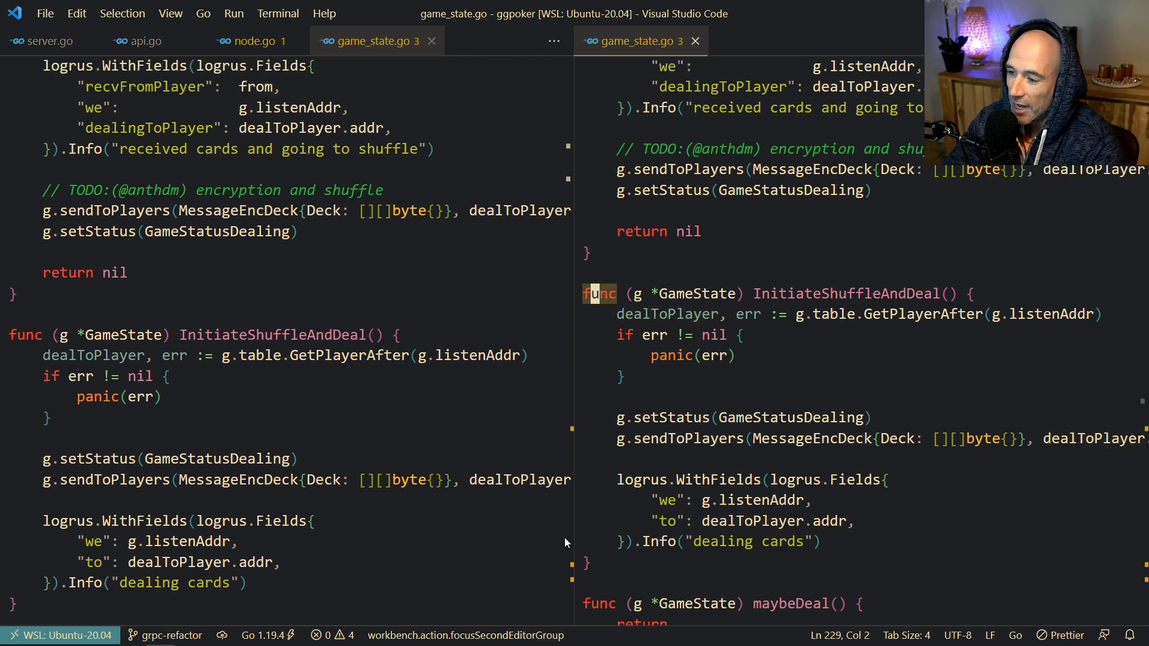
Close the right split pane and cancel the visual selection of nil.
click(694, 40)
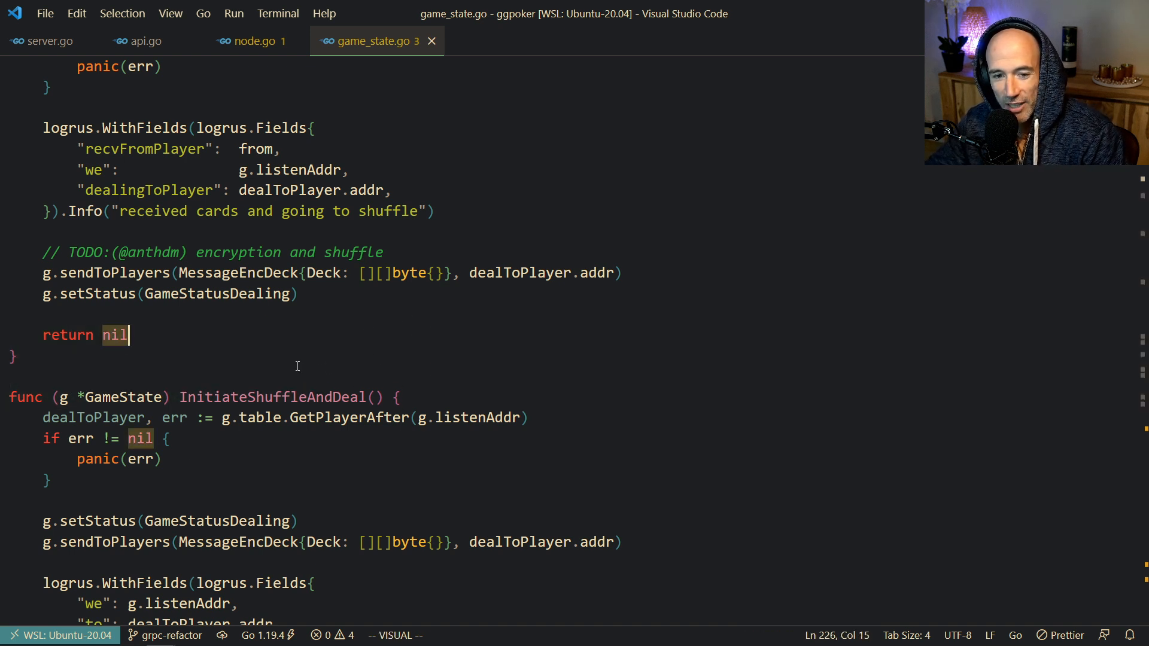
key(Escape)
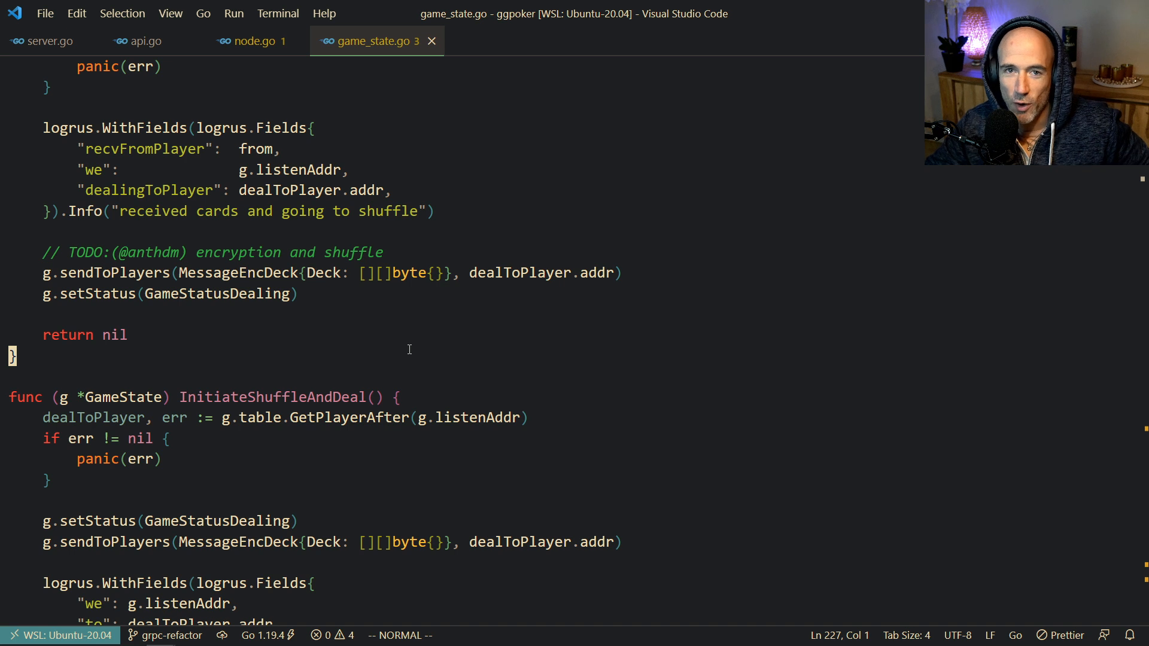